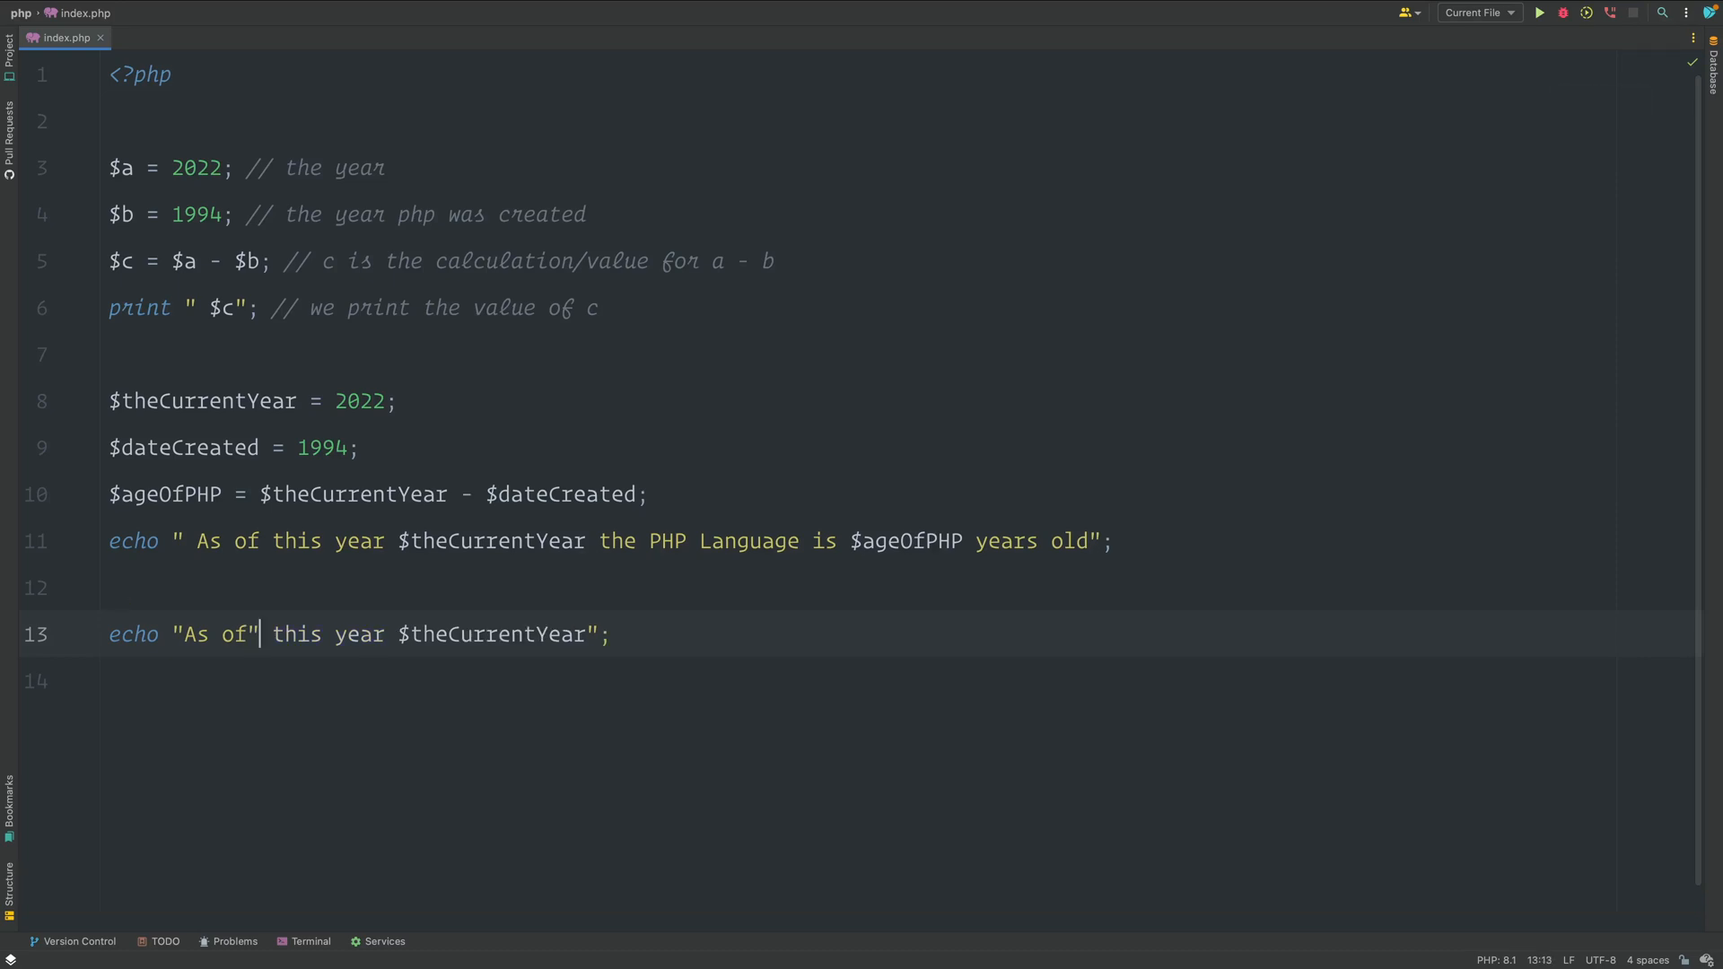
Delete the multi-argument and hello/world echo lines and begin a print statement on line 12.
text(,)
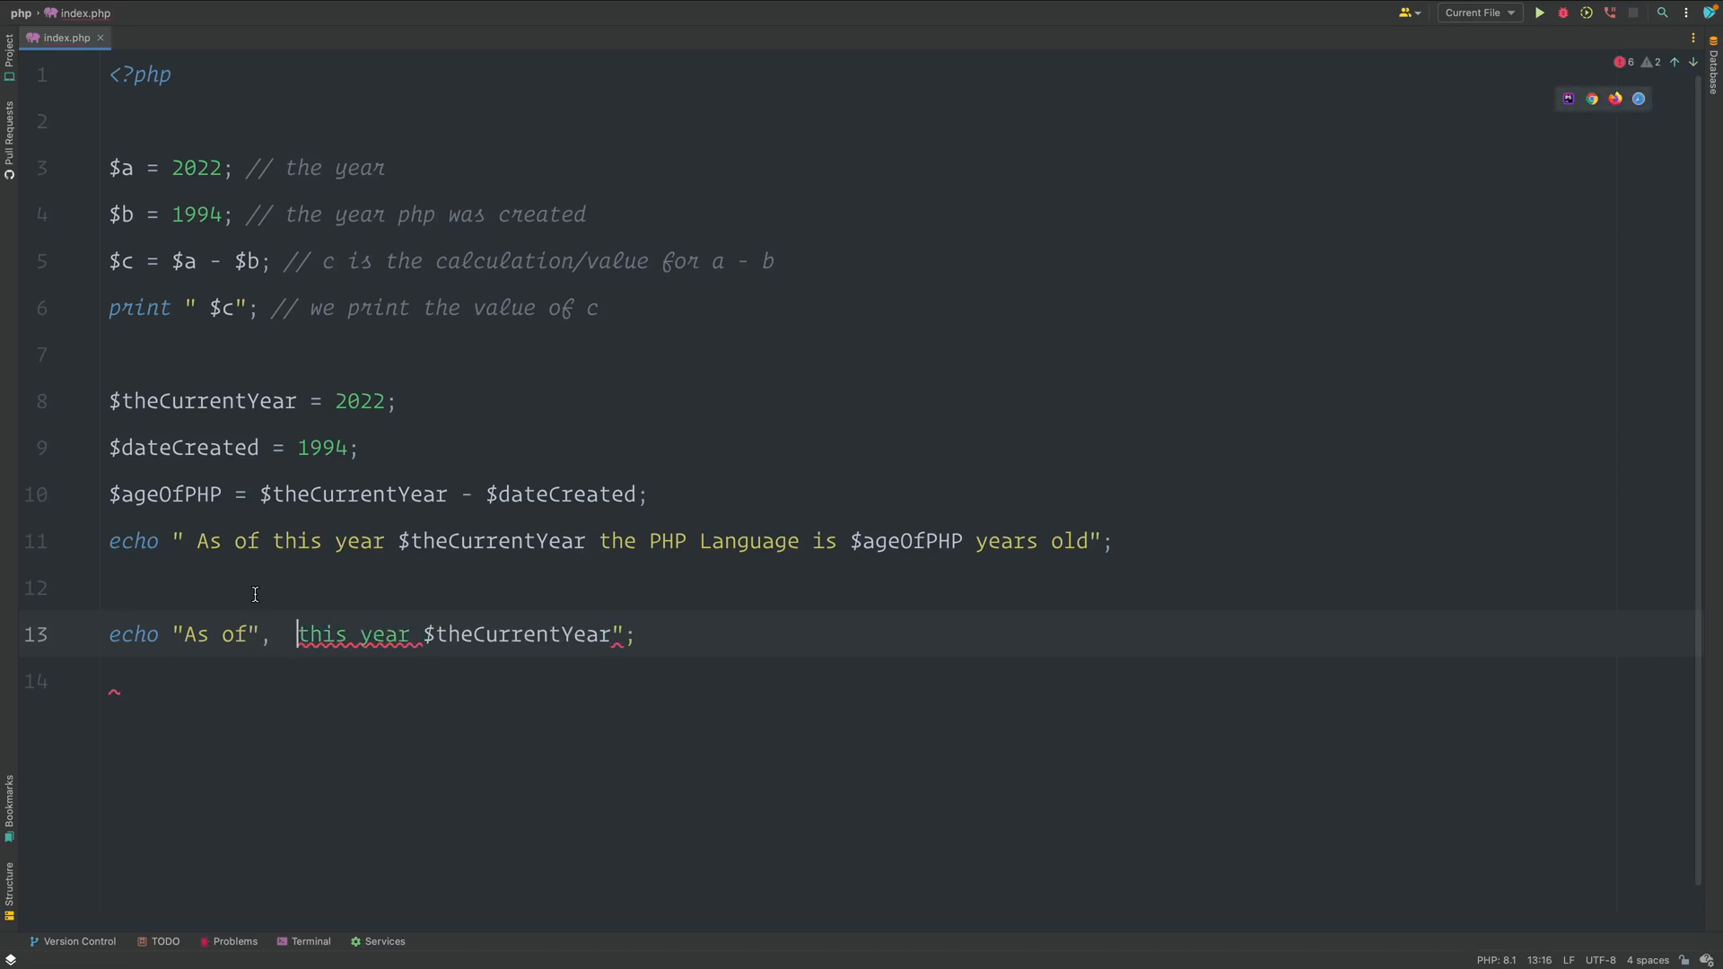
text(")
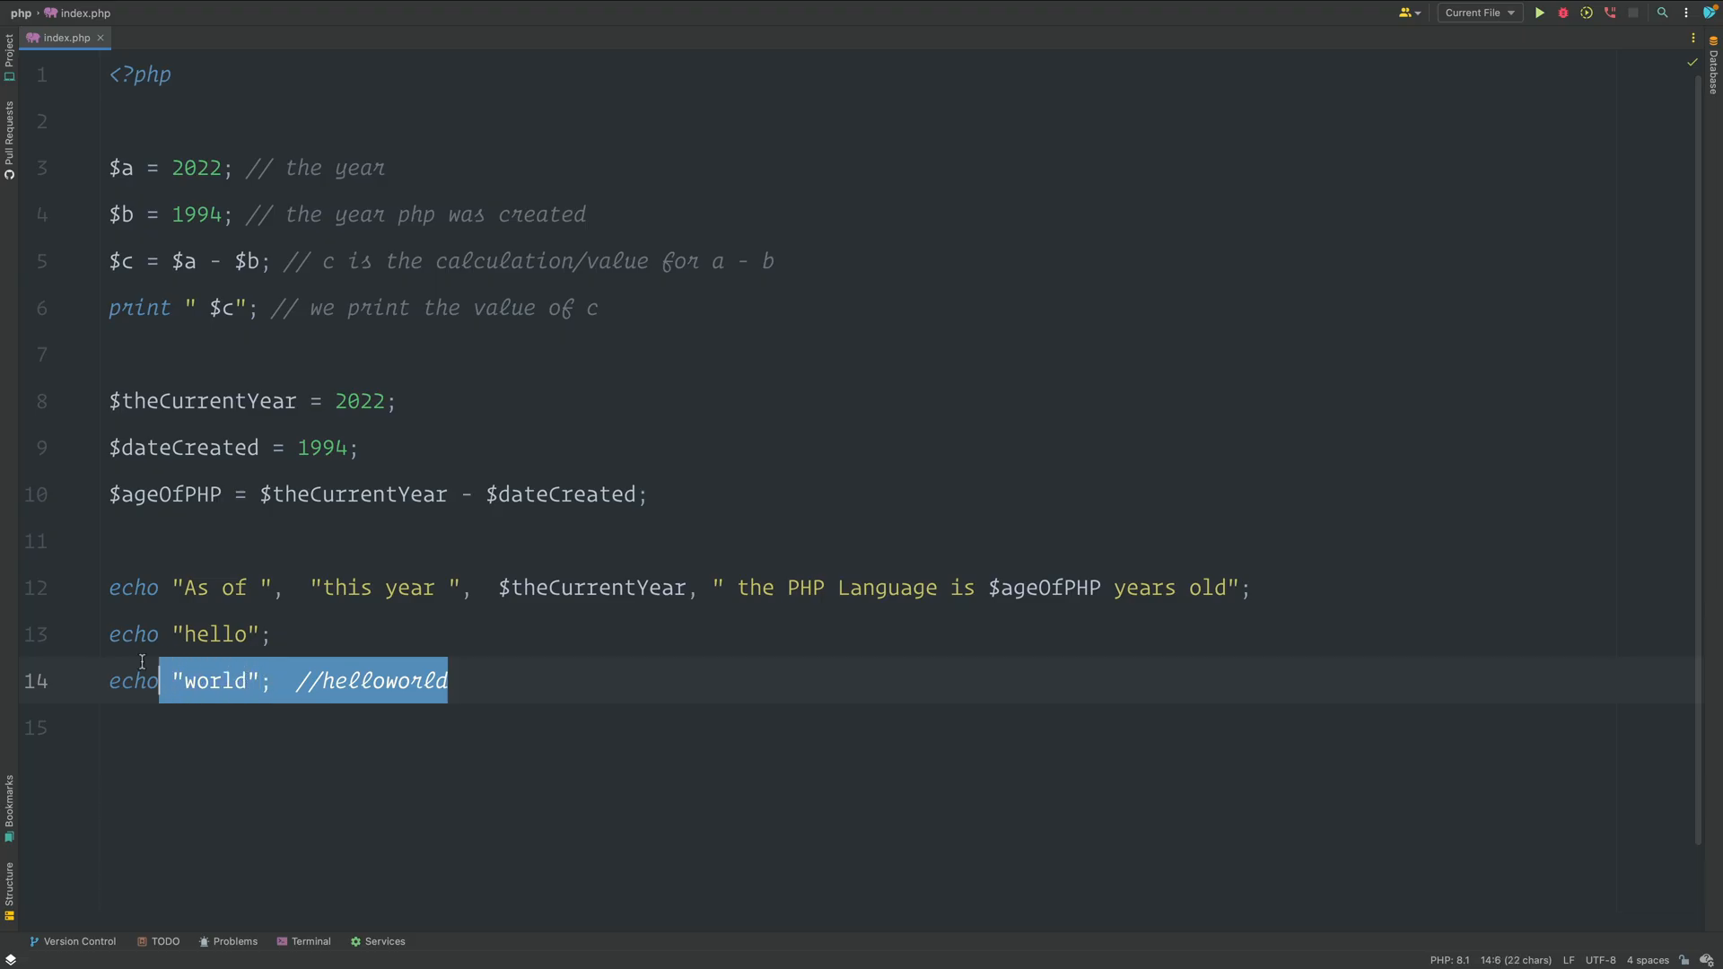
key(Delete)
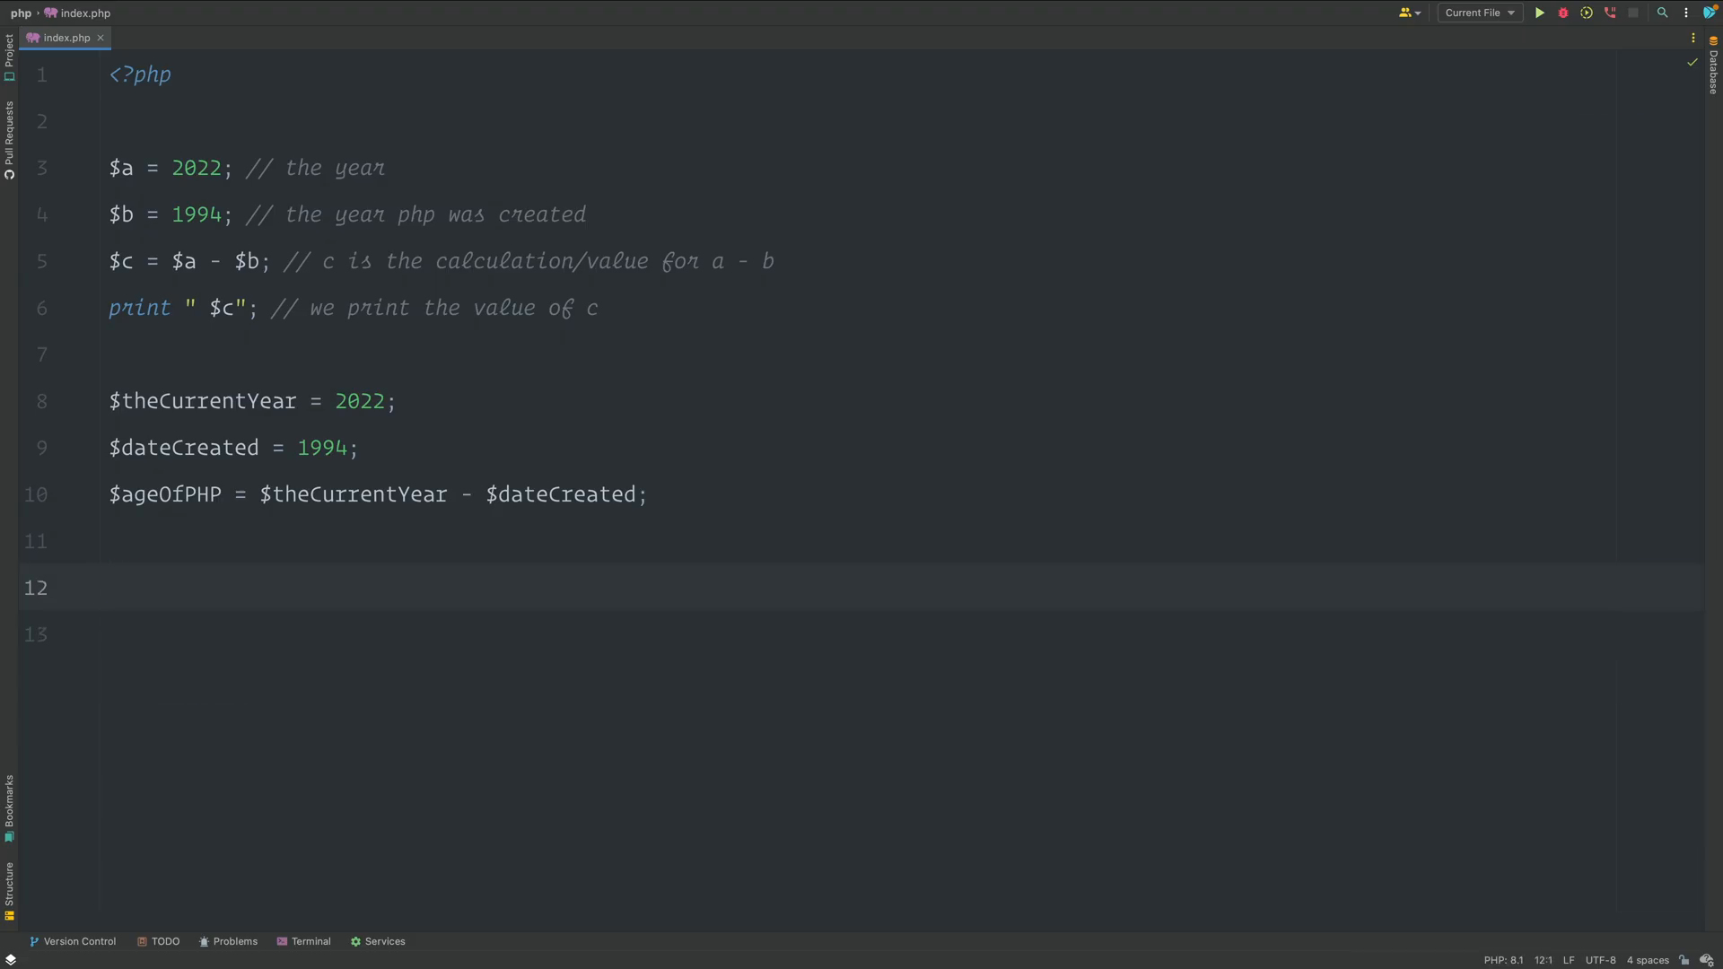
text(print)
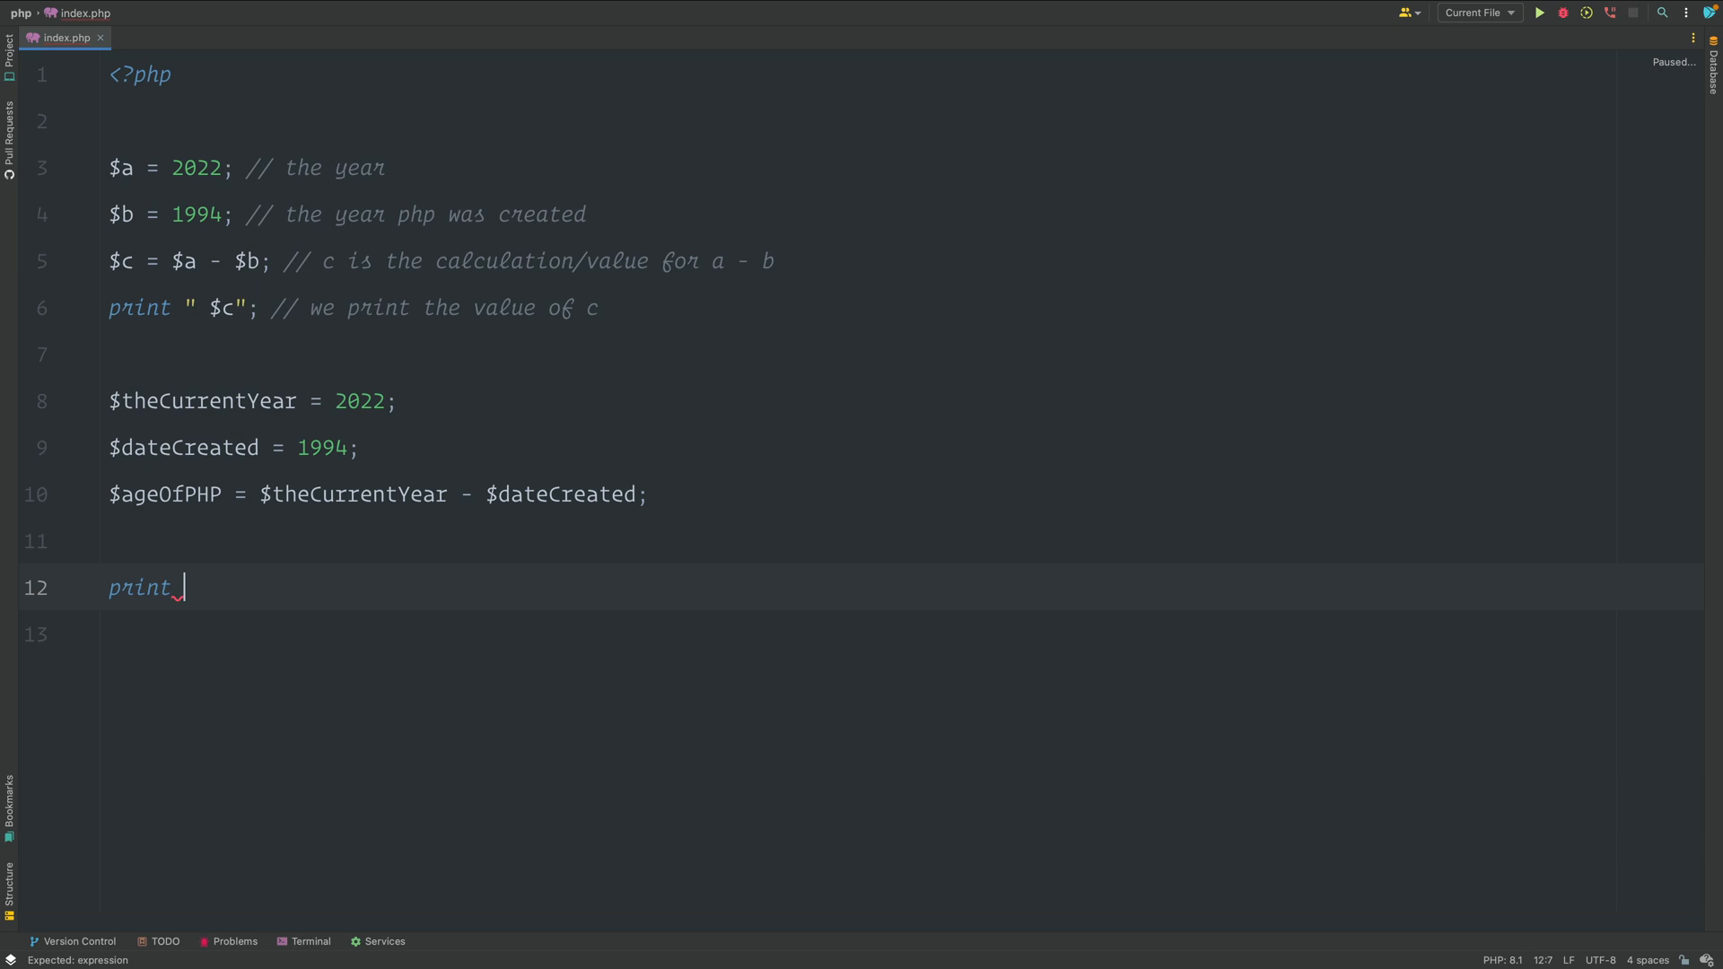
text(")
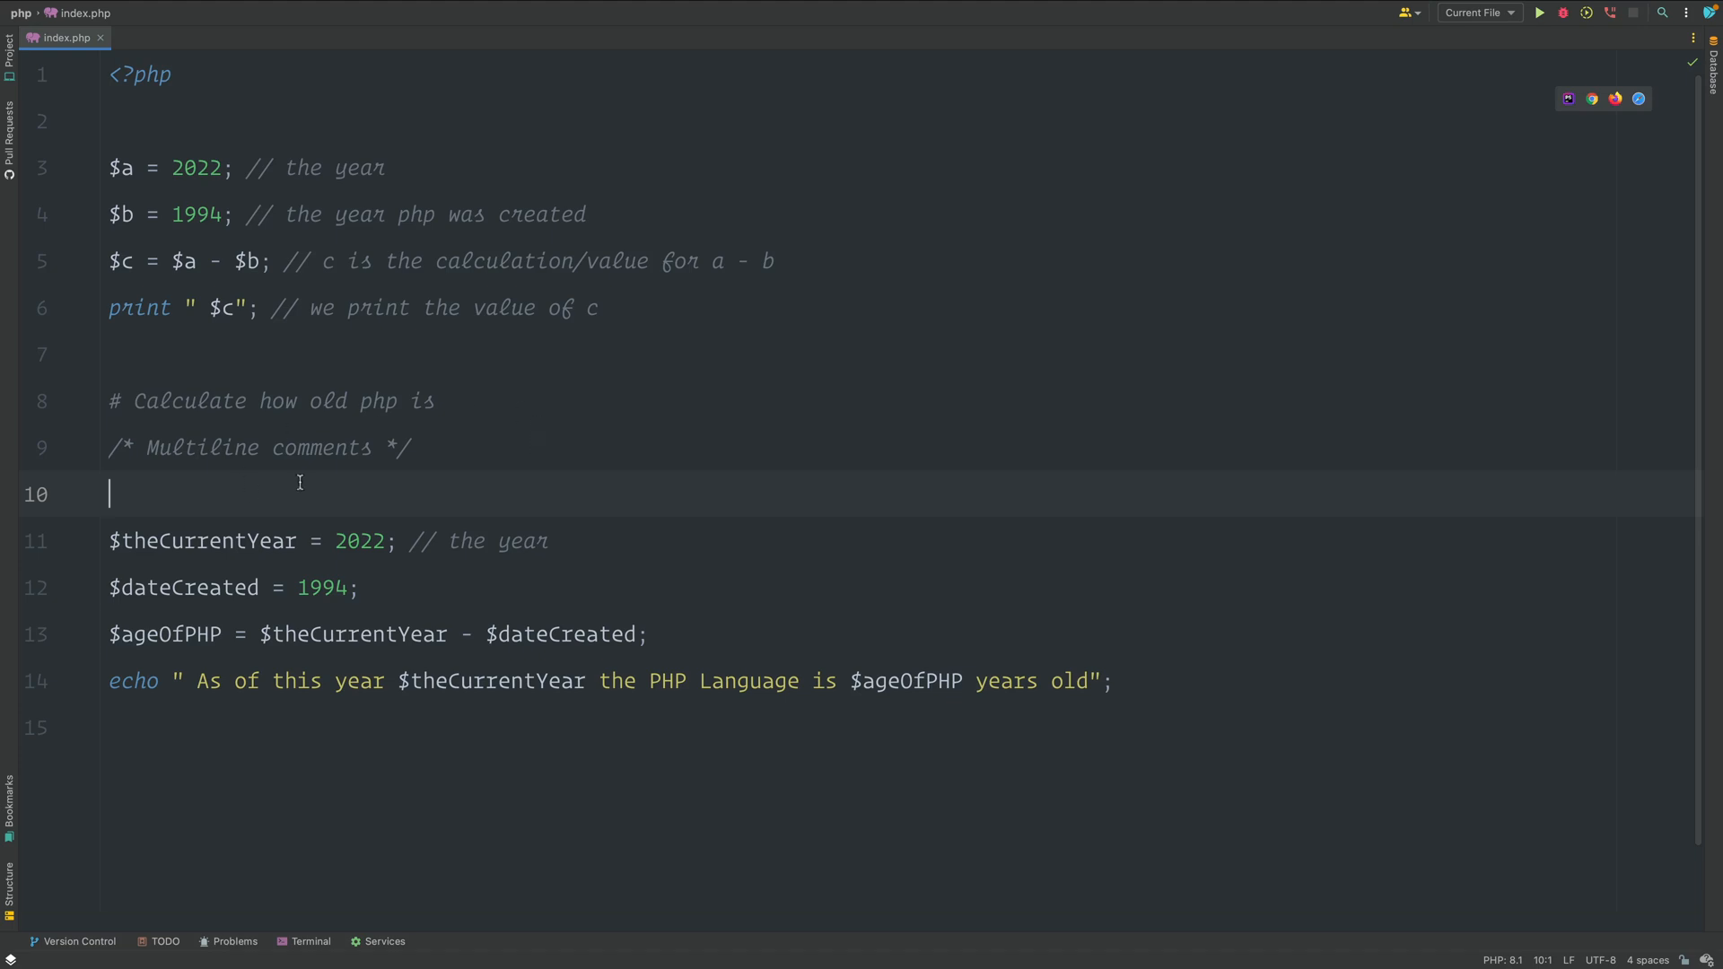
Remove the '// the year' comment from the $theCurrentYear = 2022 line and select that line.
double_click(504, 540)
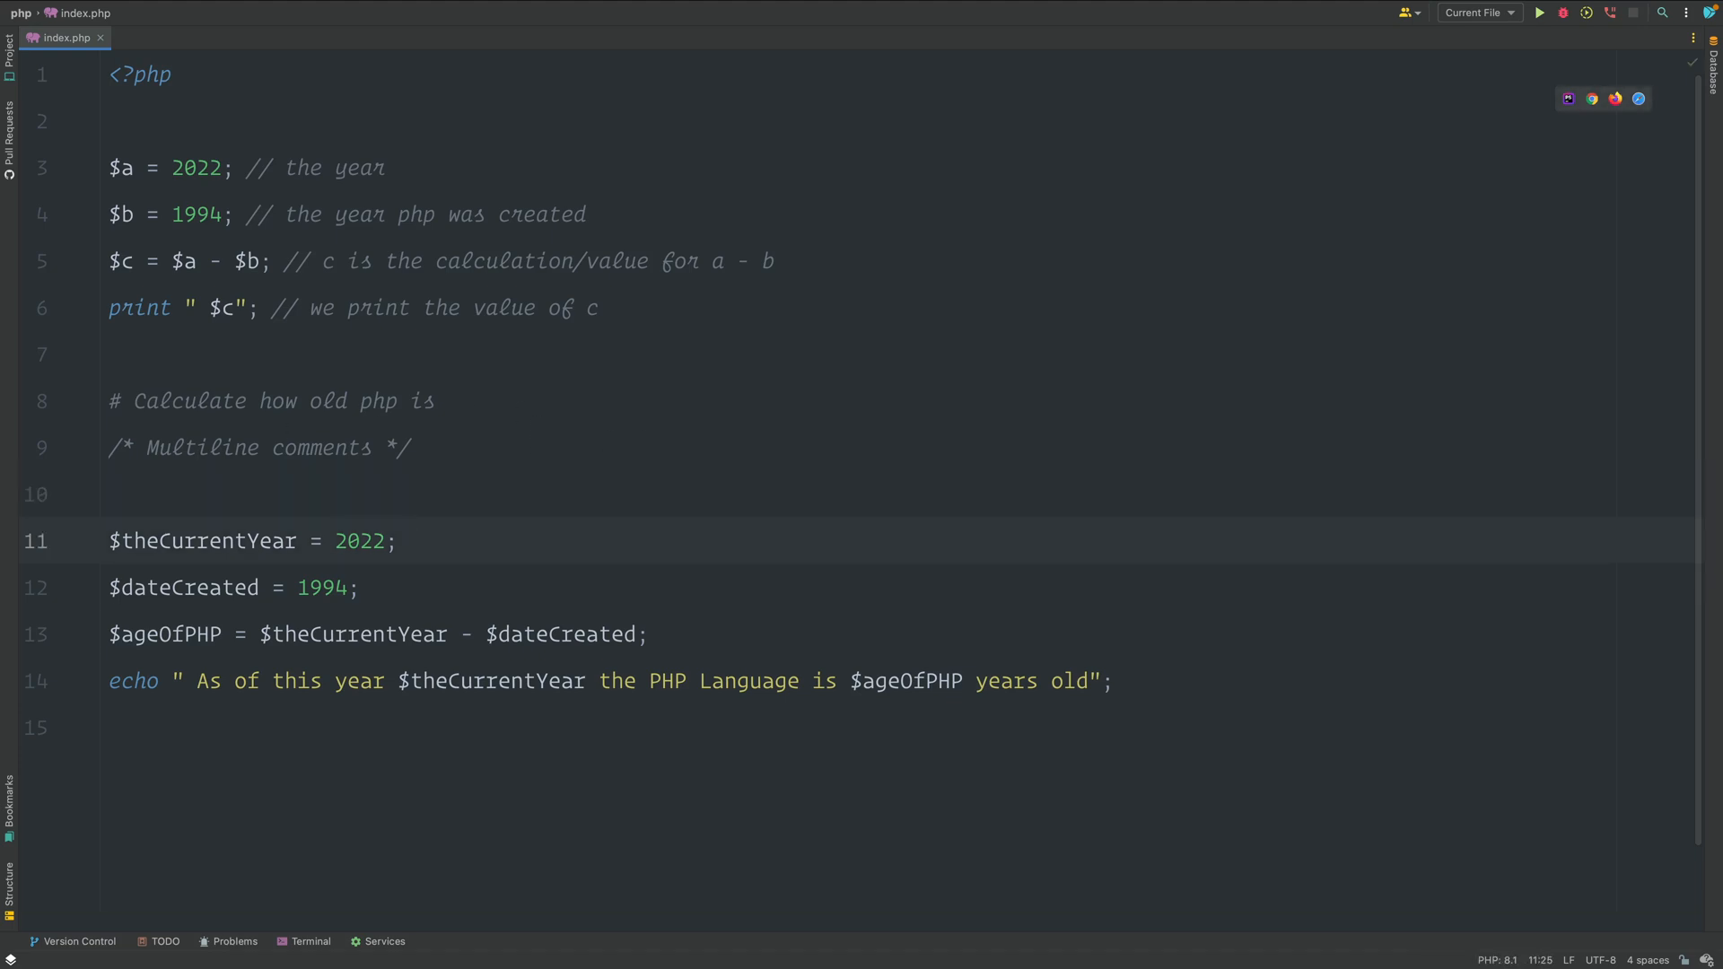
triple_click(257, 447)
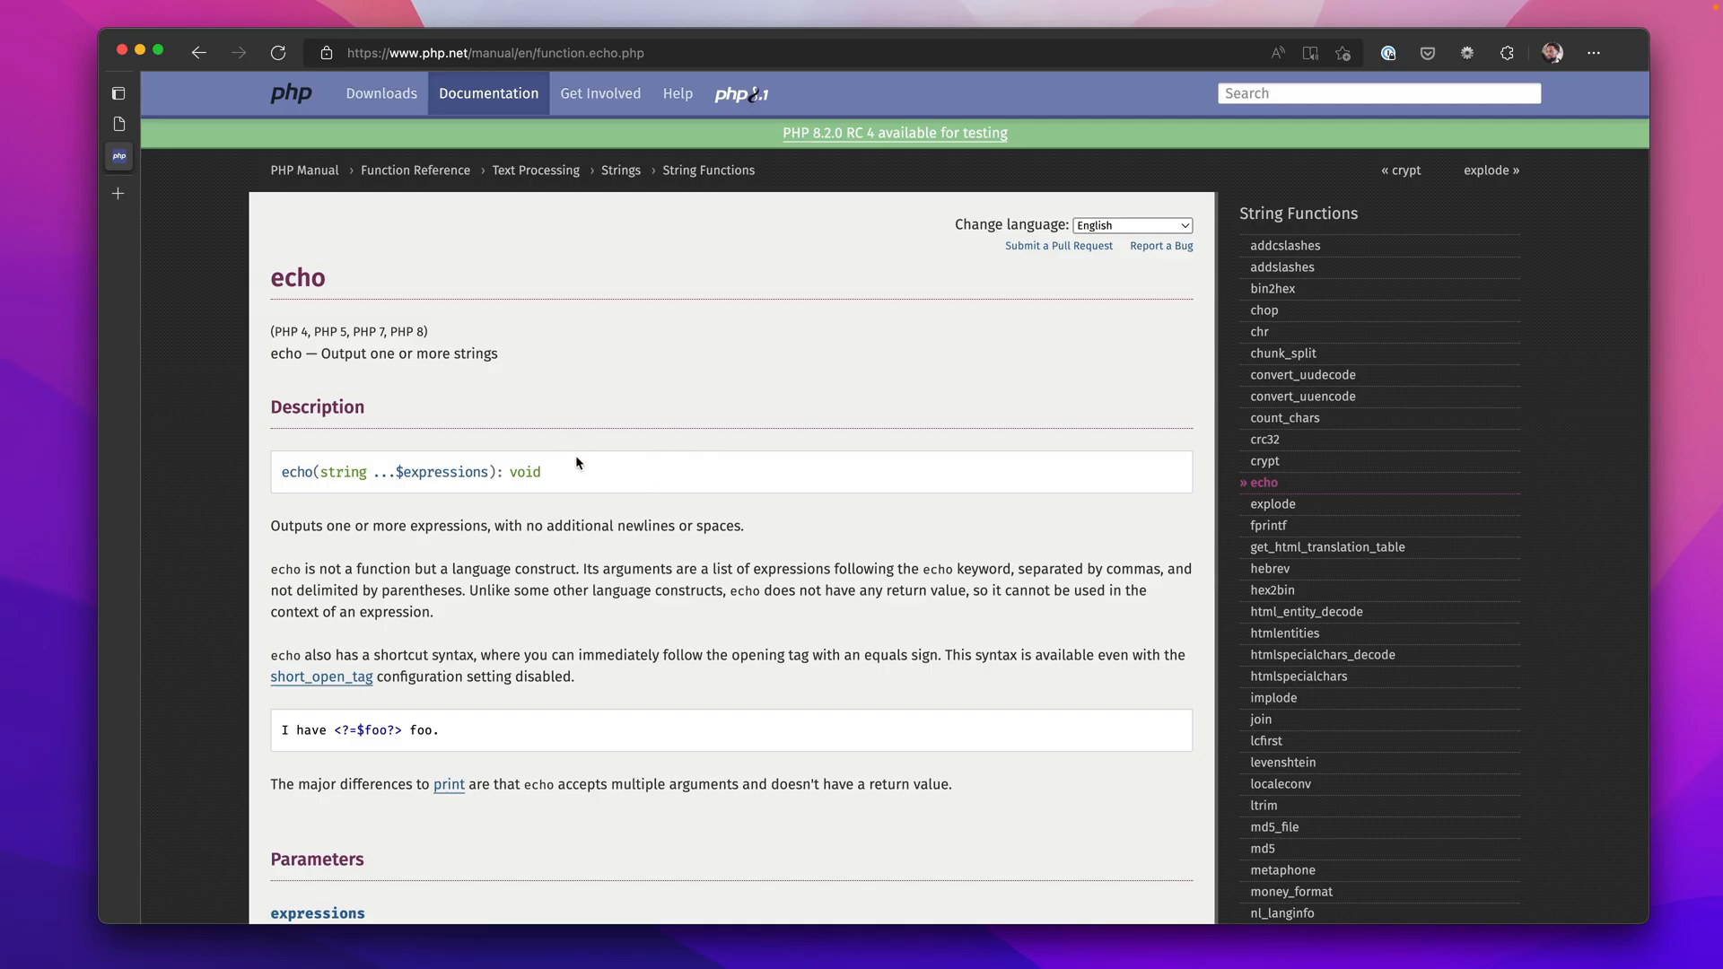
mouse_move(496, 519)
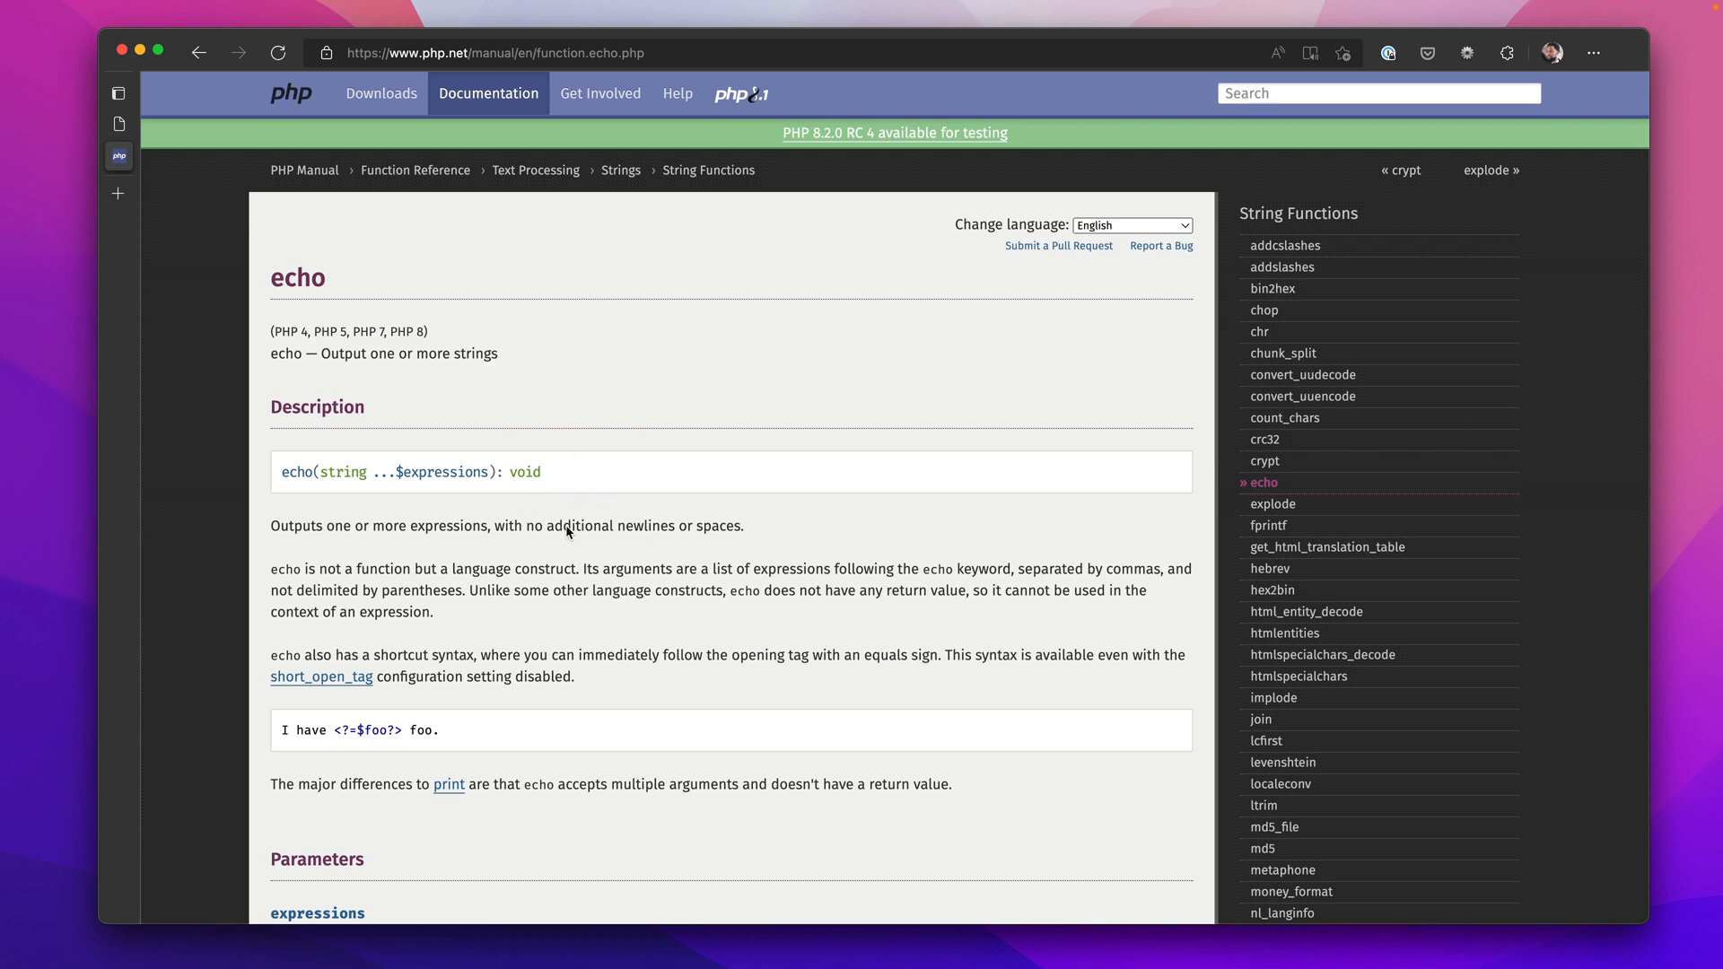
Scroll the php.net echo manual page down to its description and Parameters section.
scroll(down, 3)
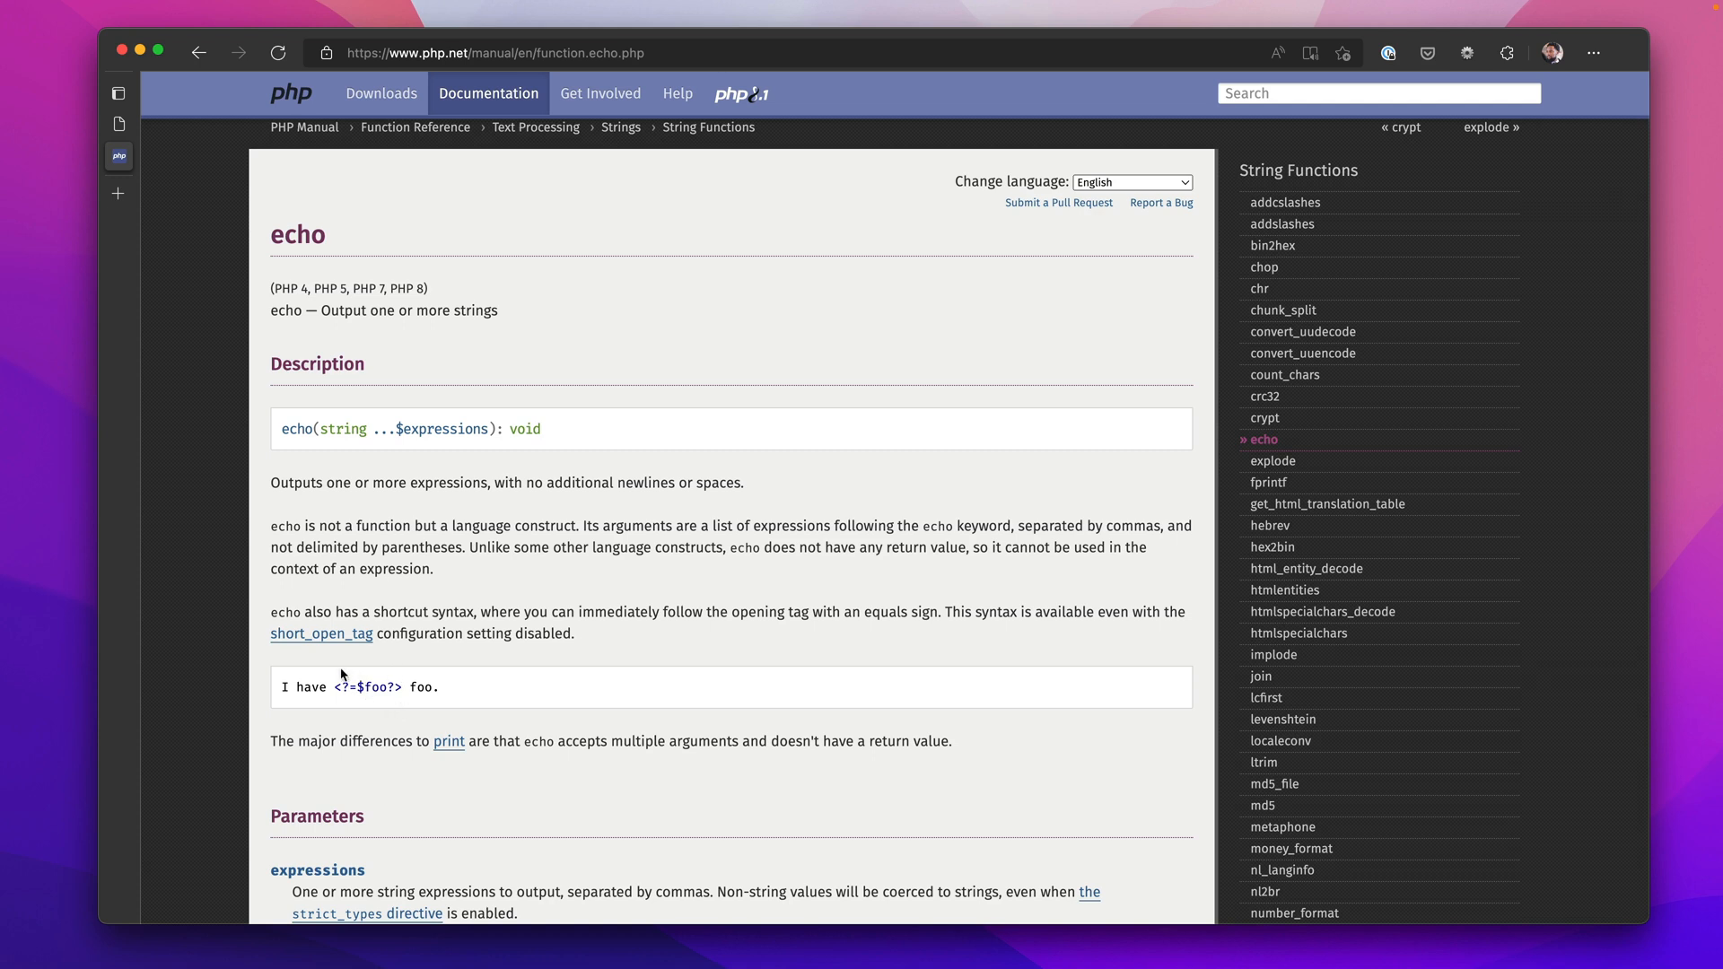
mouse_move(307, 461)
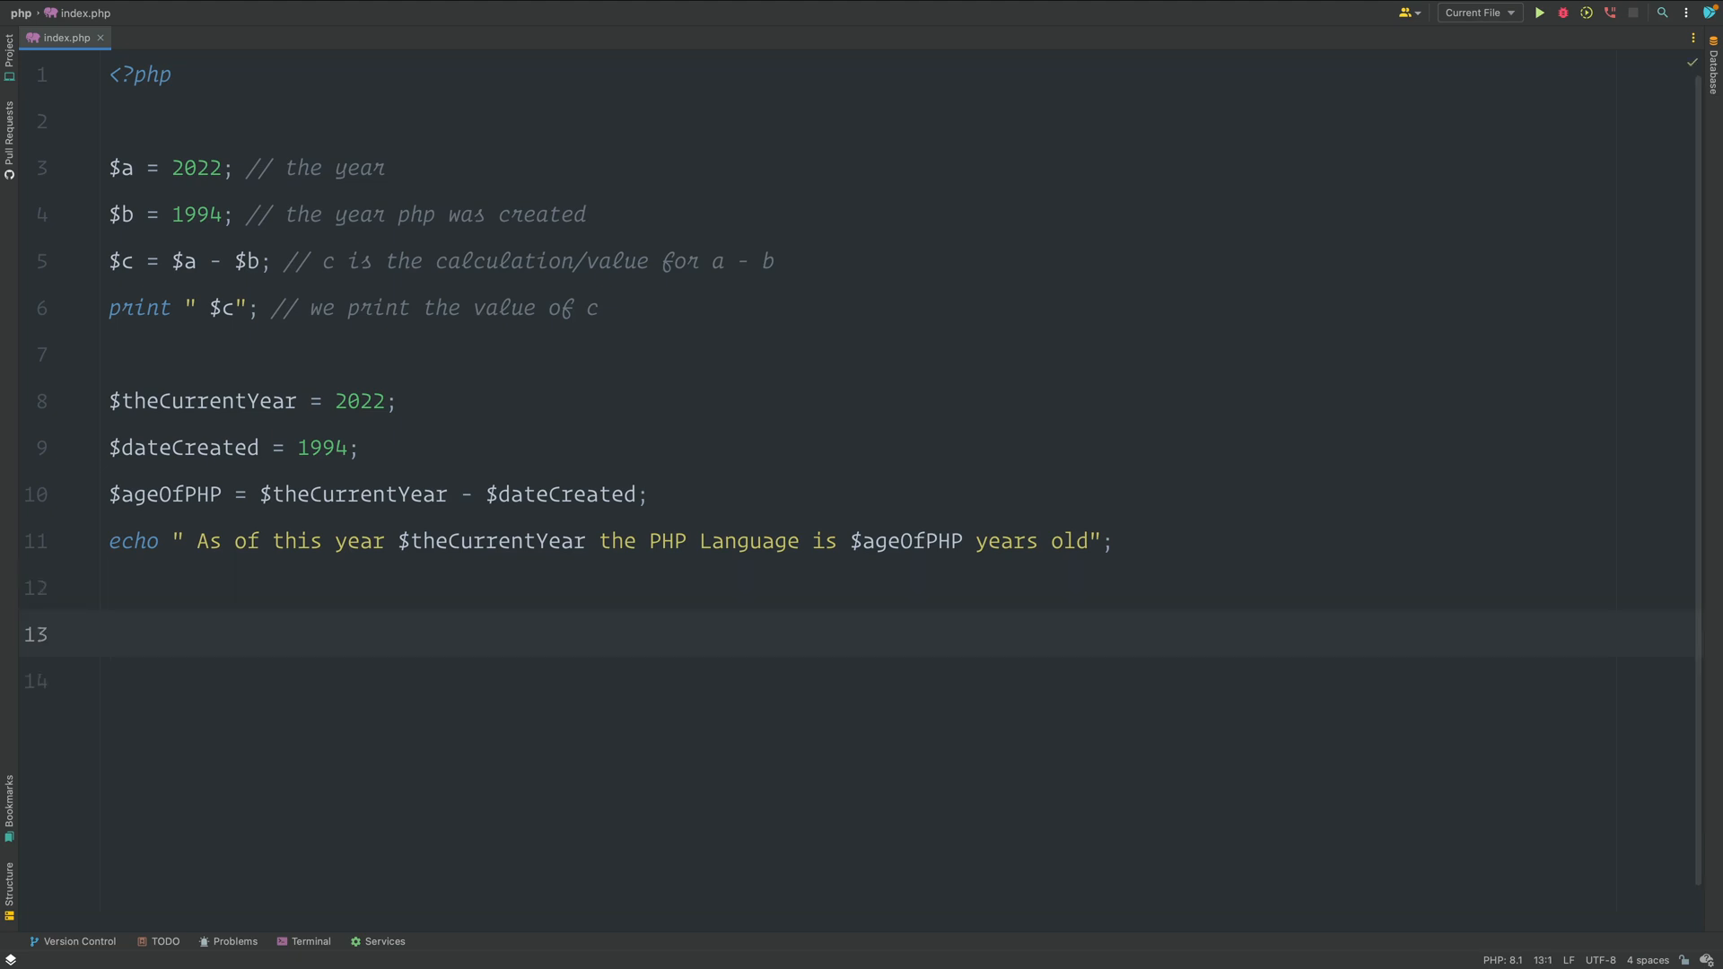
Add 'This current year is <?= $theCurrentYear ?>' after a closing ?> tag on line 12.
text(This current year is <?= $theCurrentYear ?>)
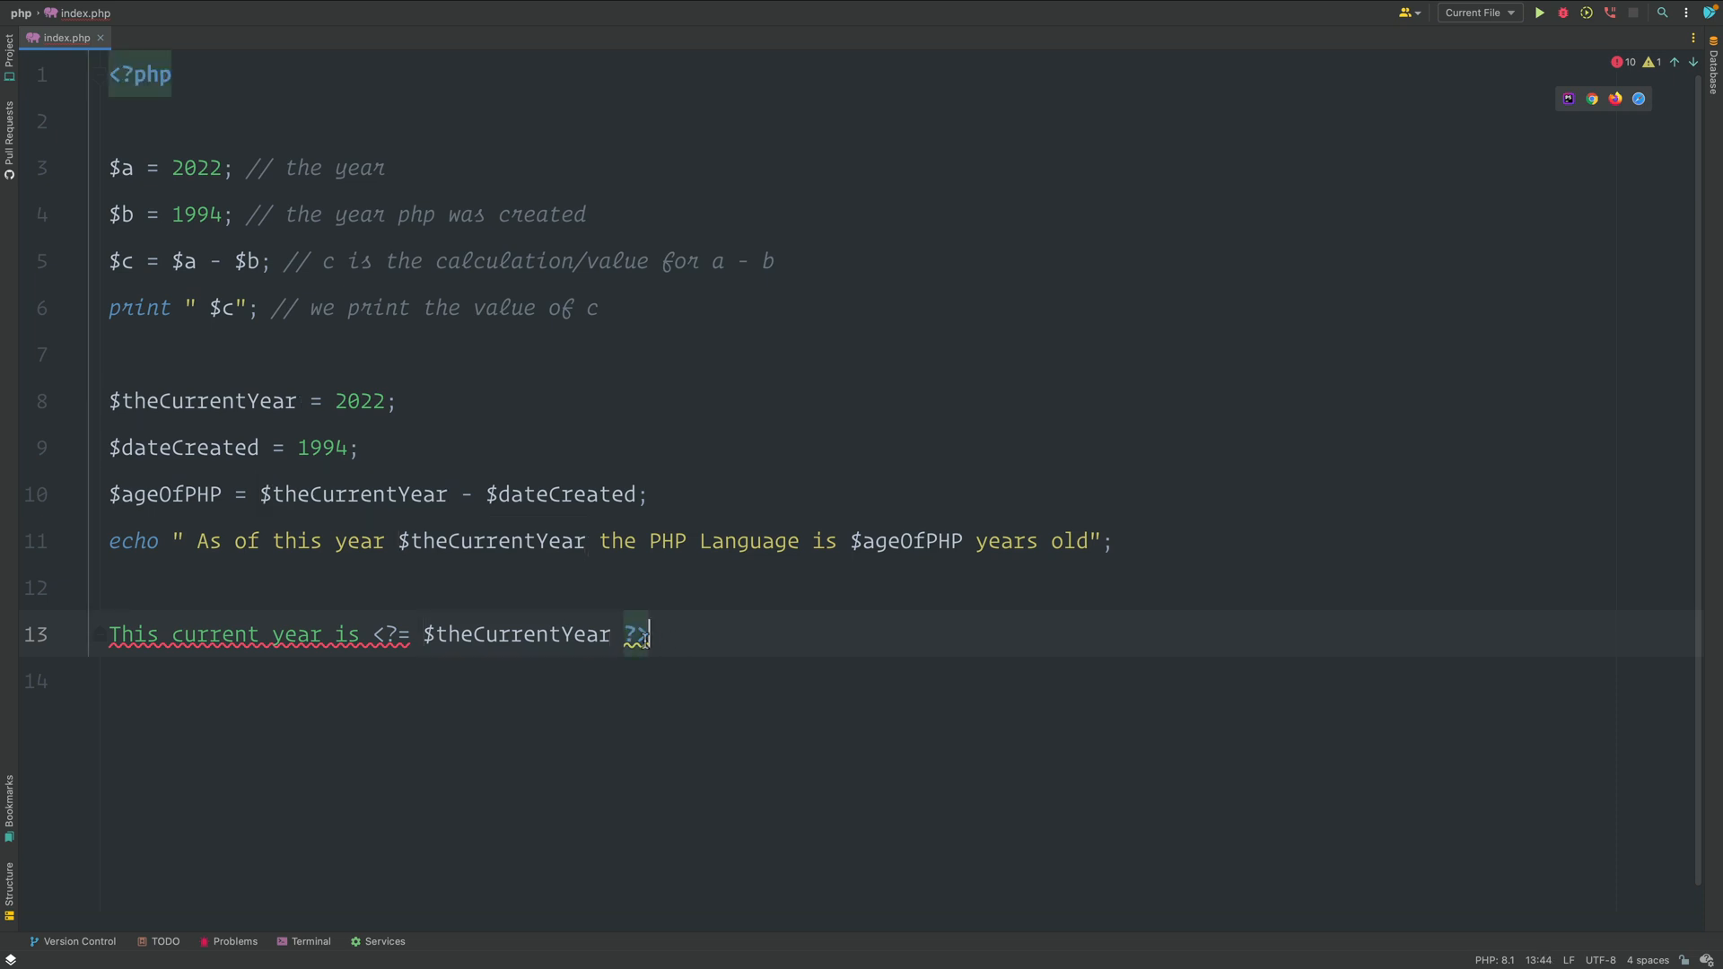
double_click(635, 635)
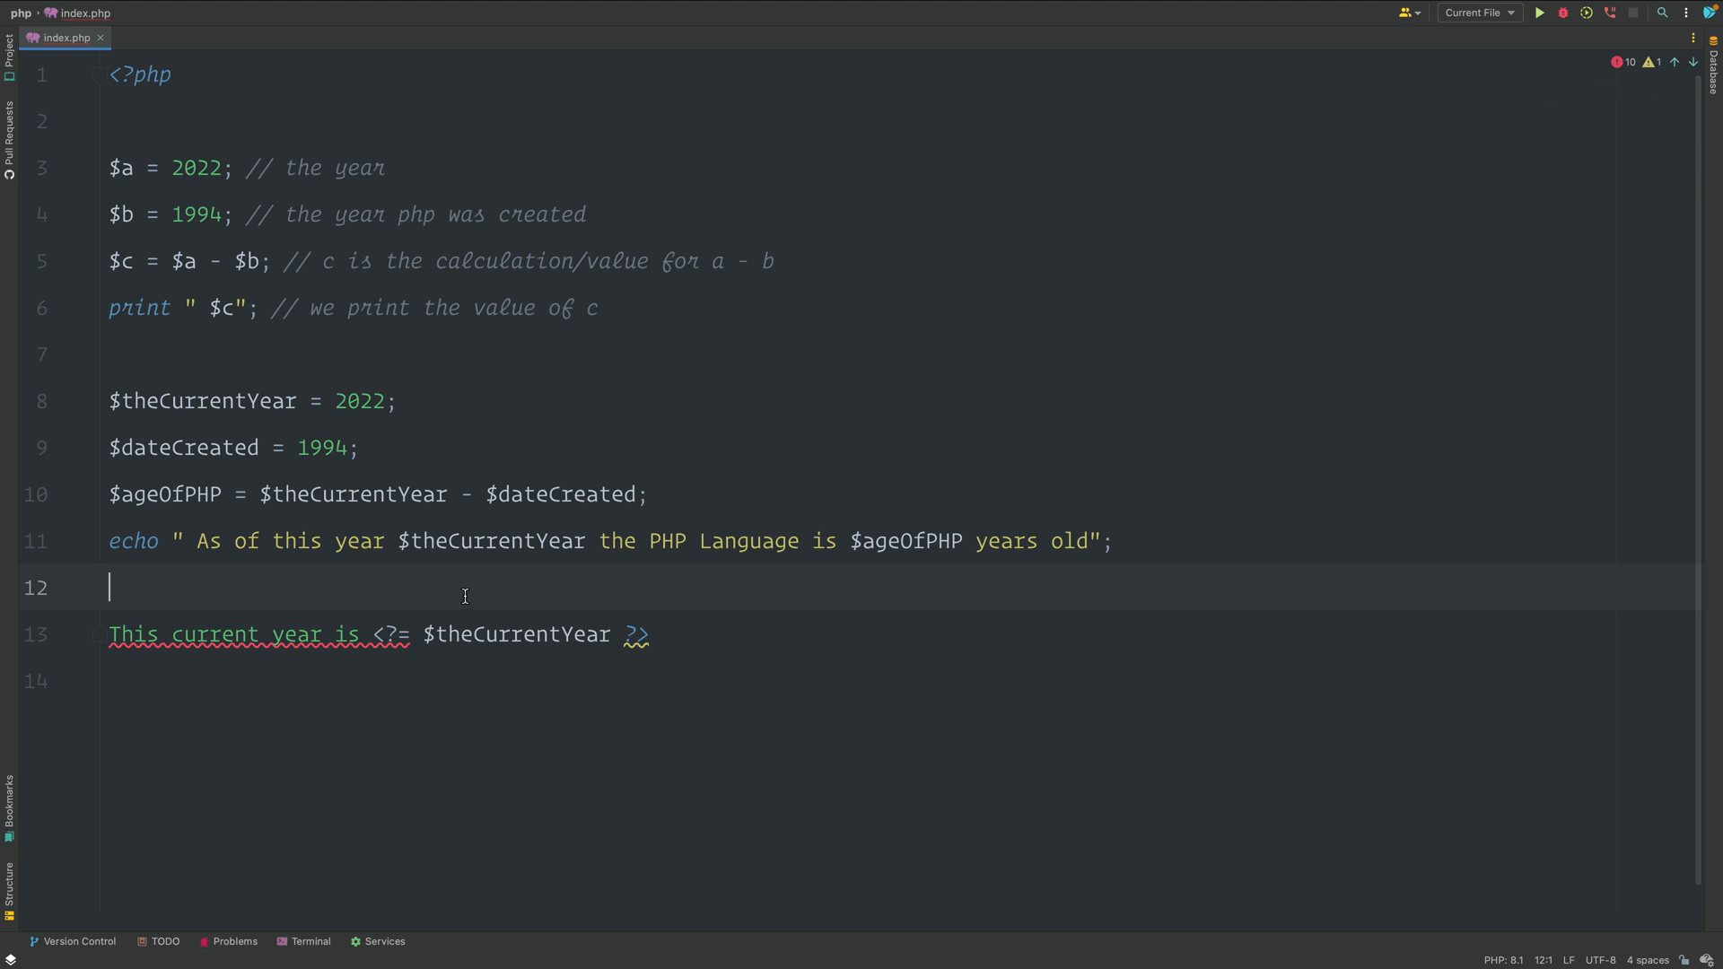
text(?>)
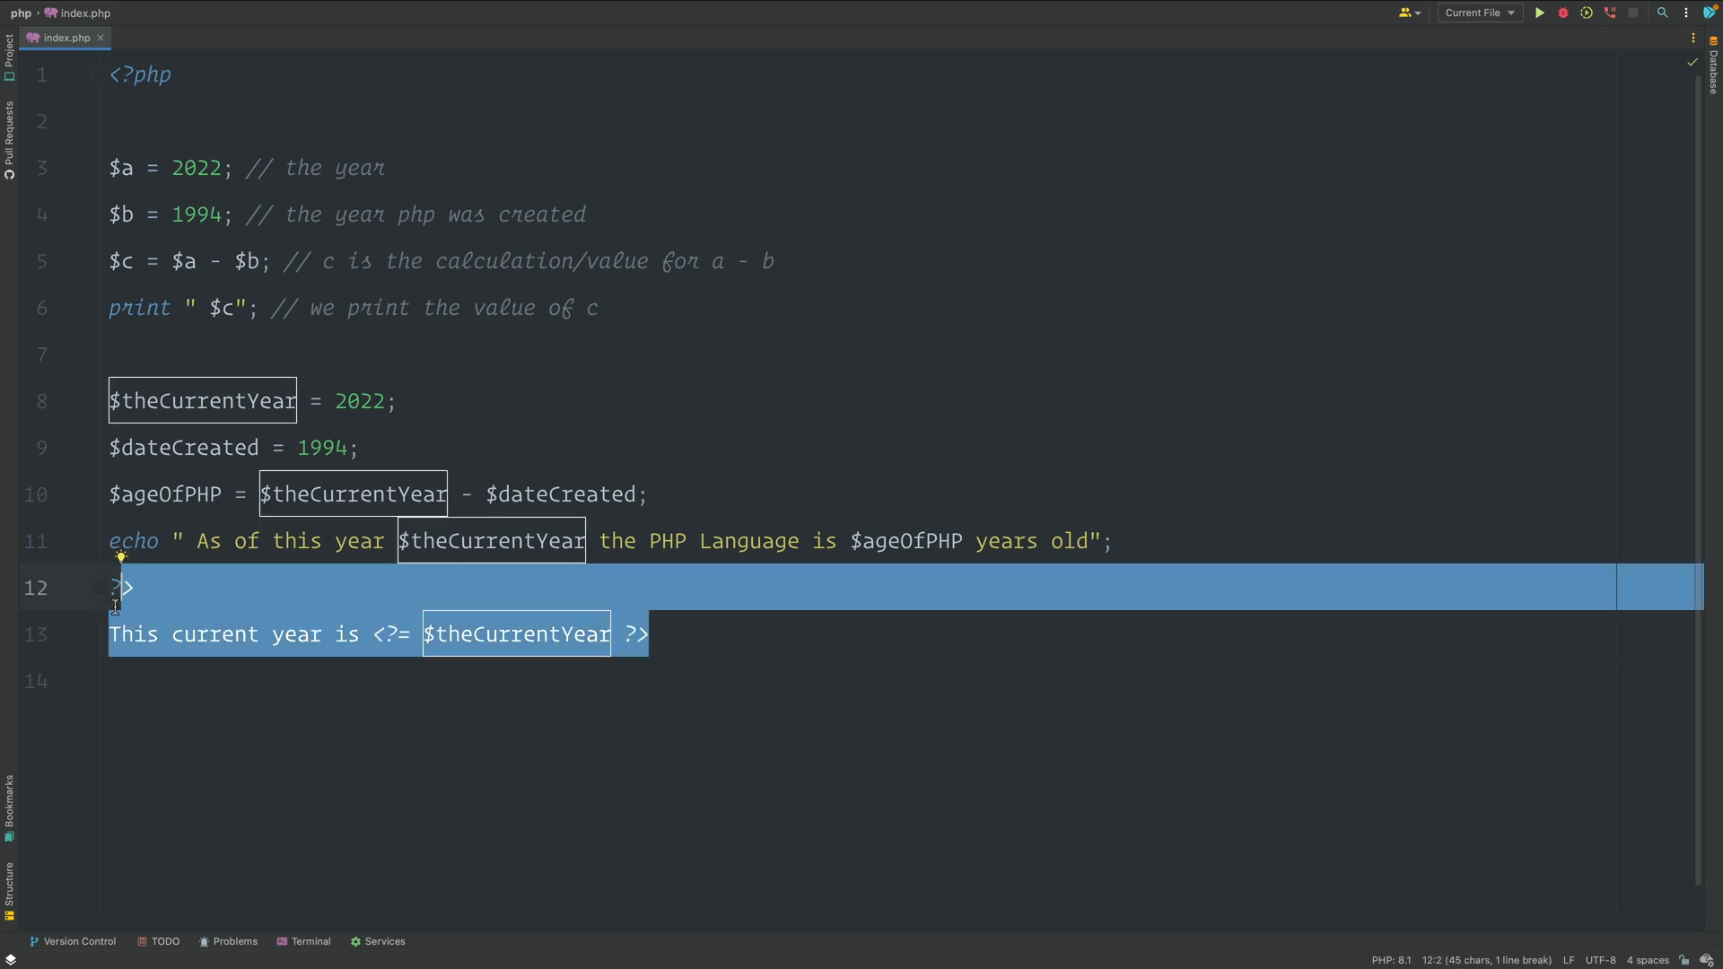
Write echo (" As of this year $theCurrentYear"); on line 13.
text(e)
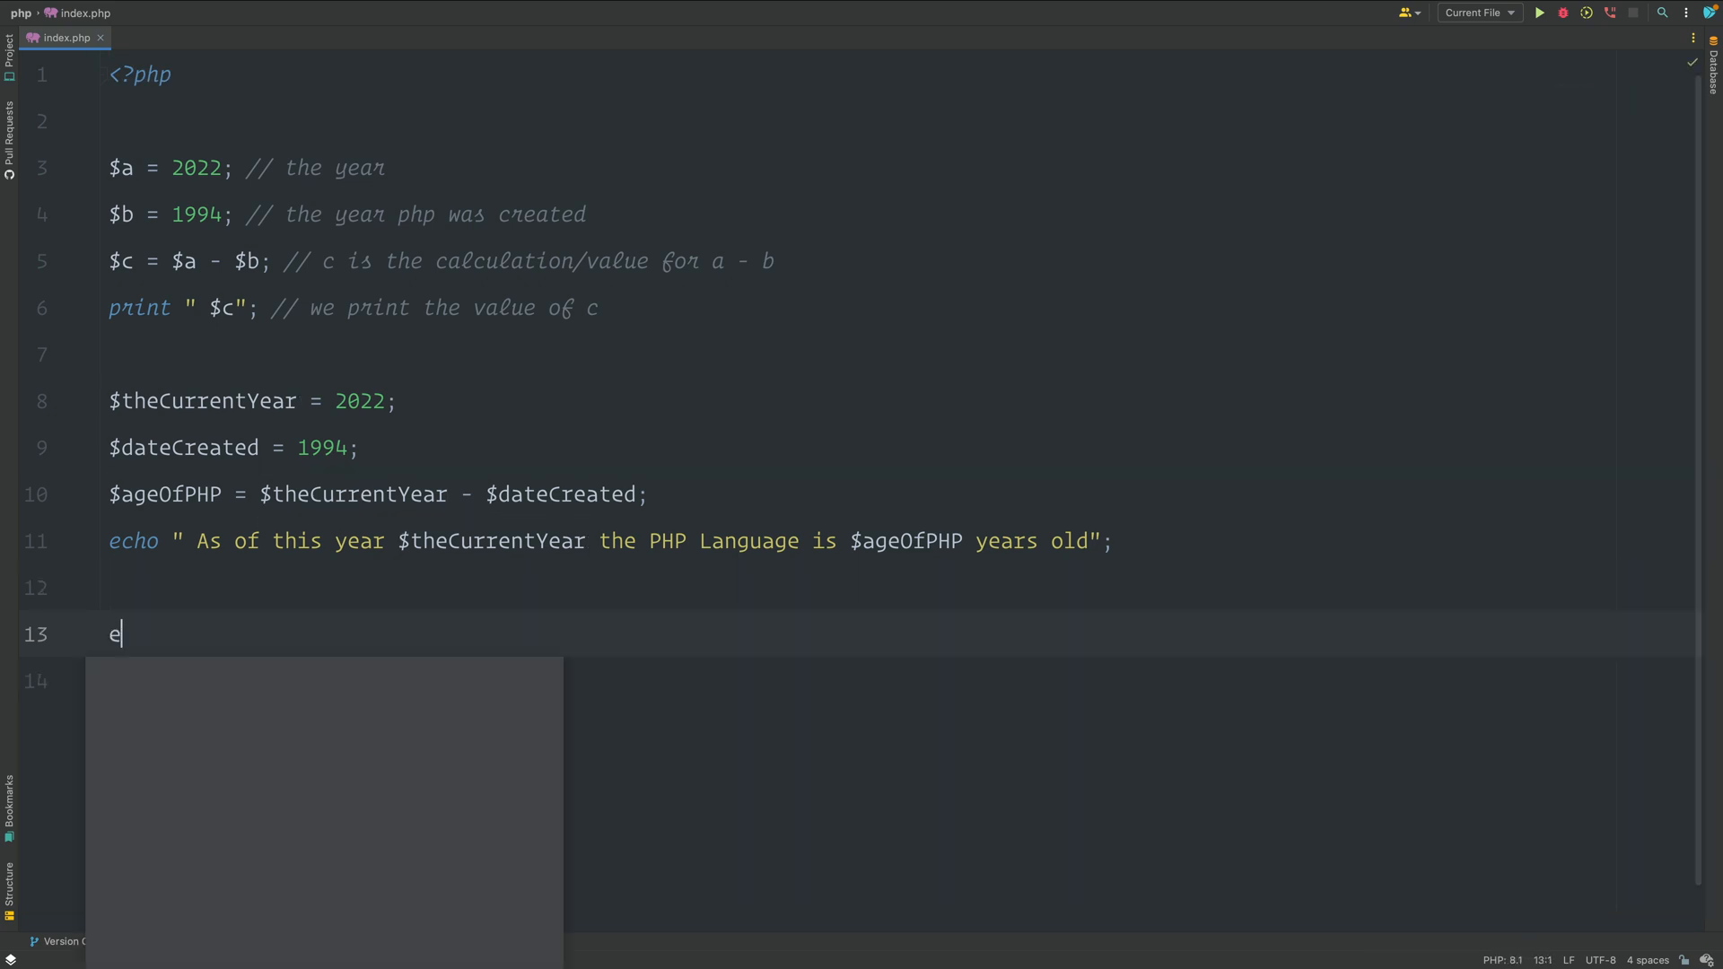
text(cho)
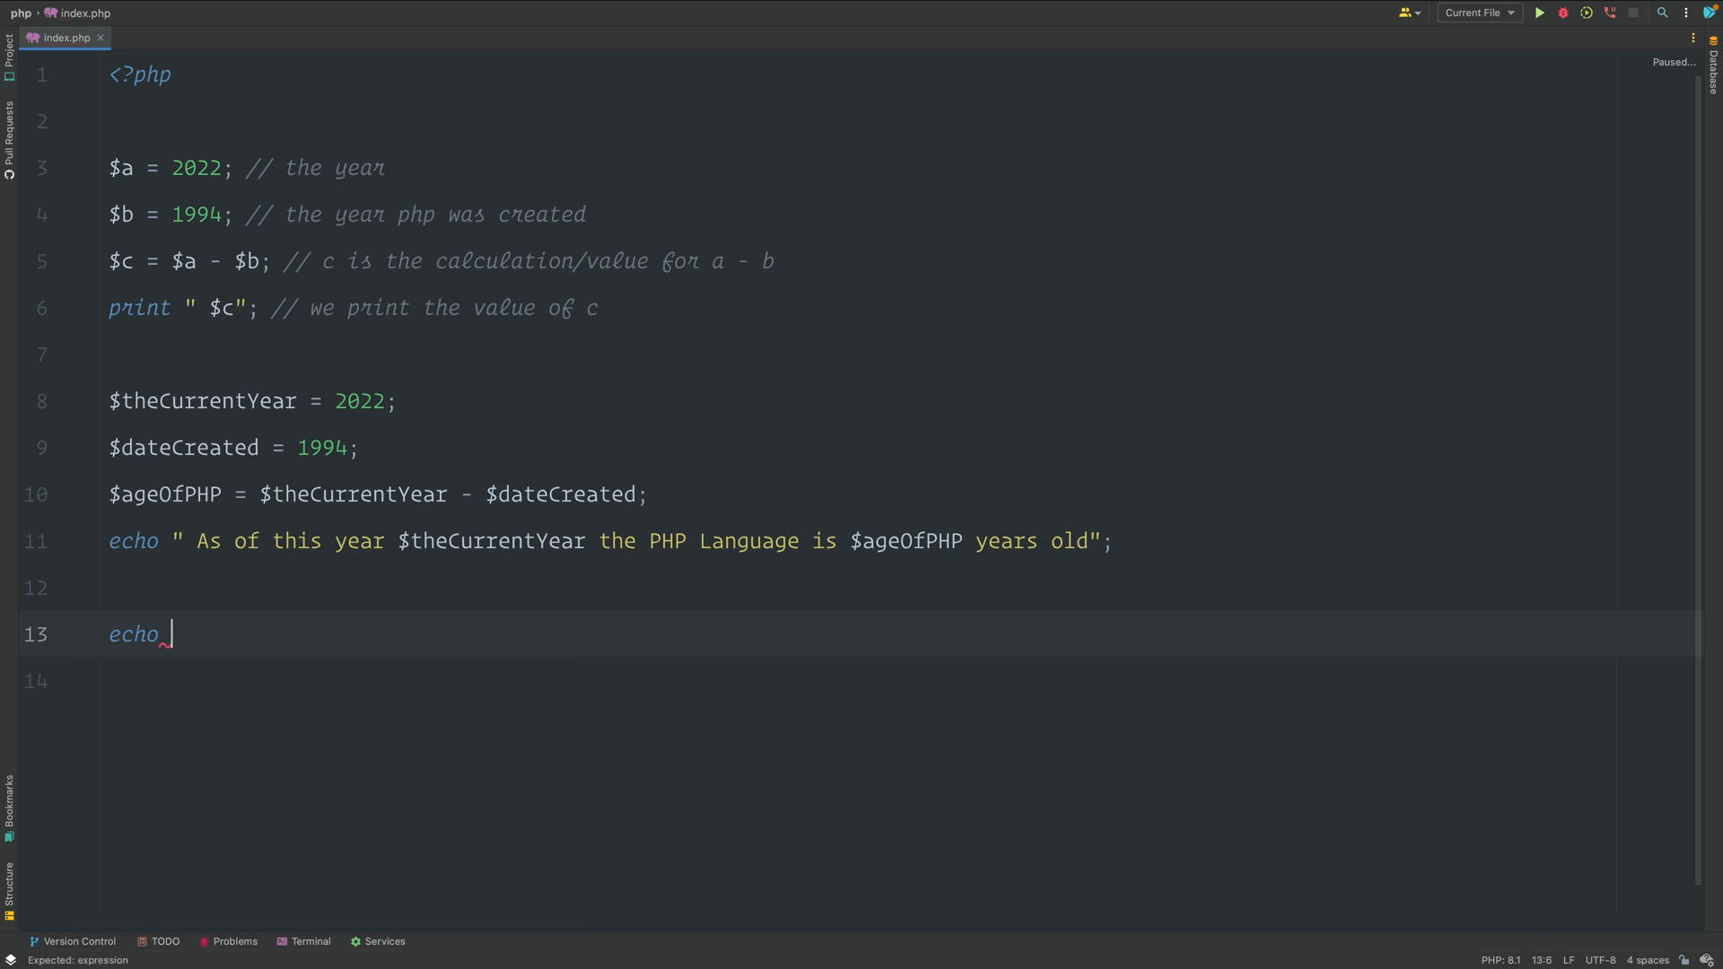
text((" As of this year $theCurrentYear");)
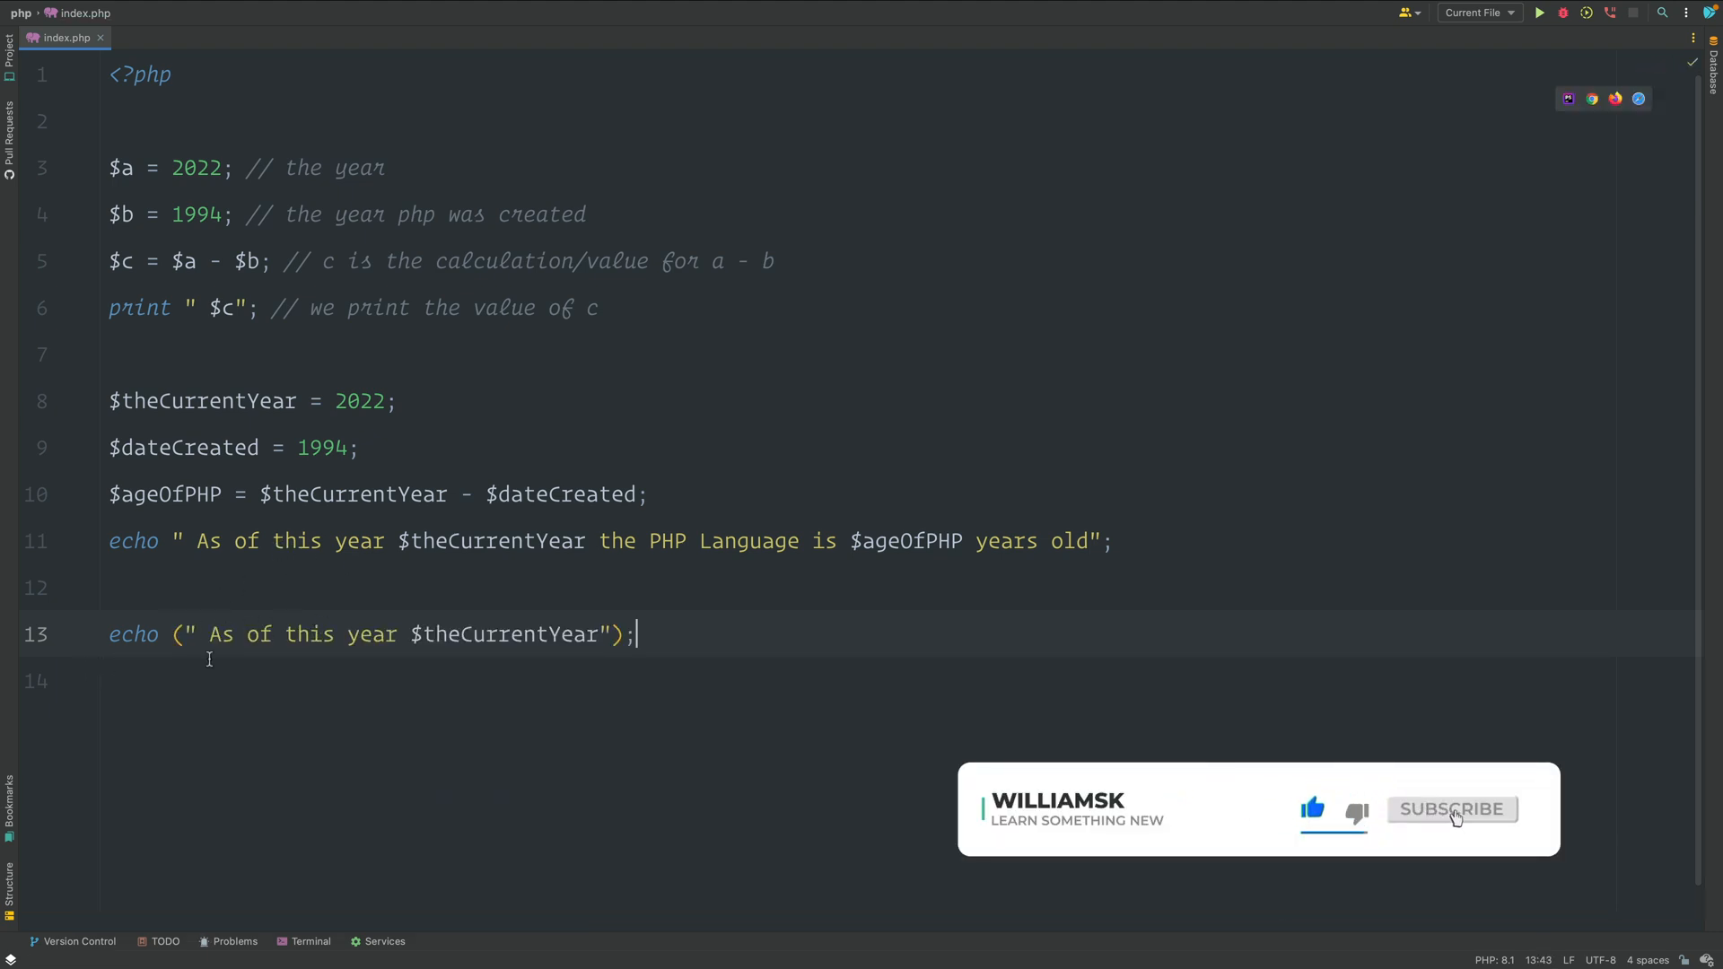
click(1450, 809)
text(", )
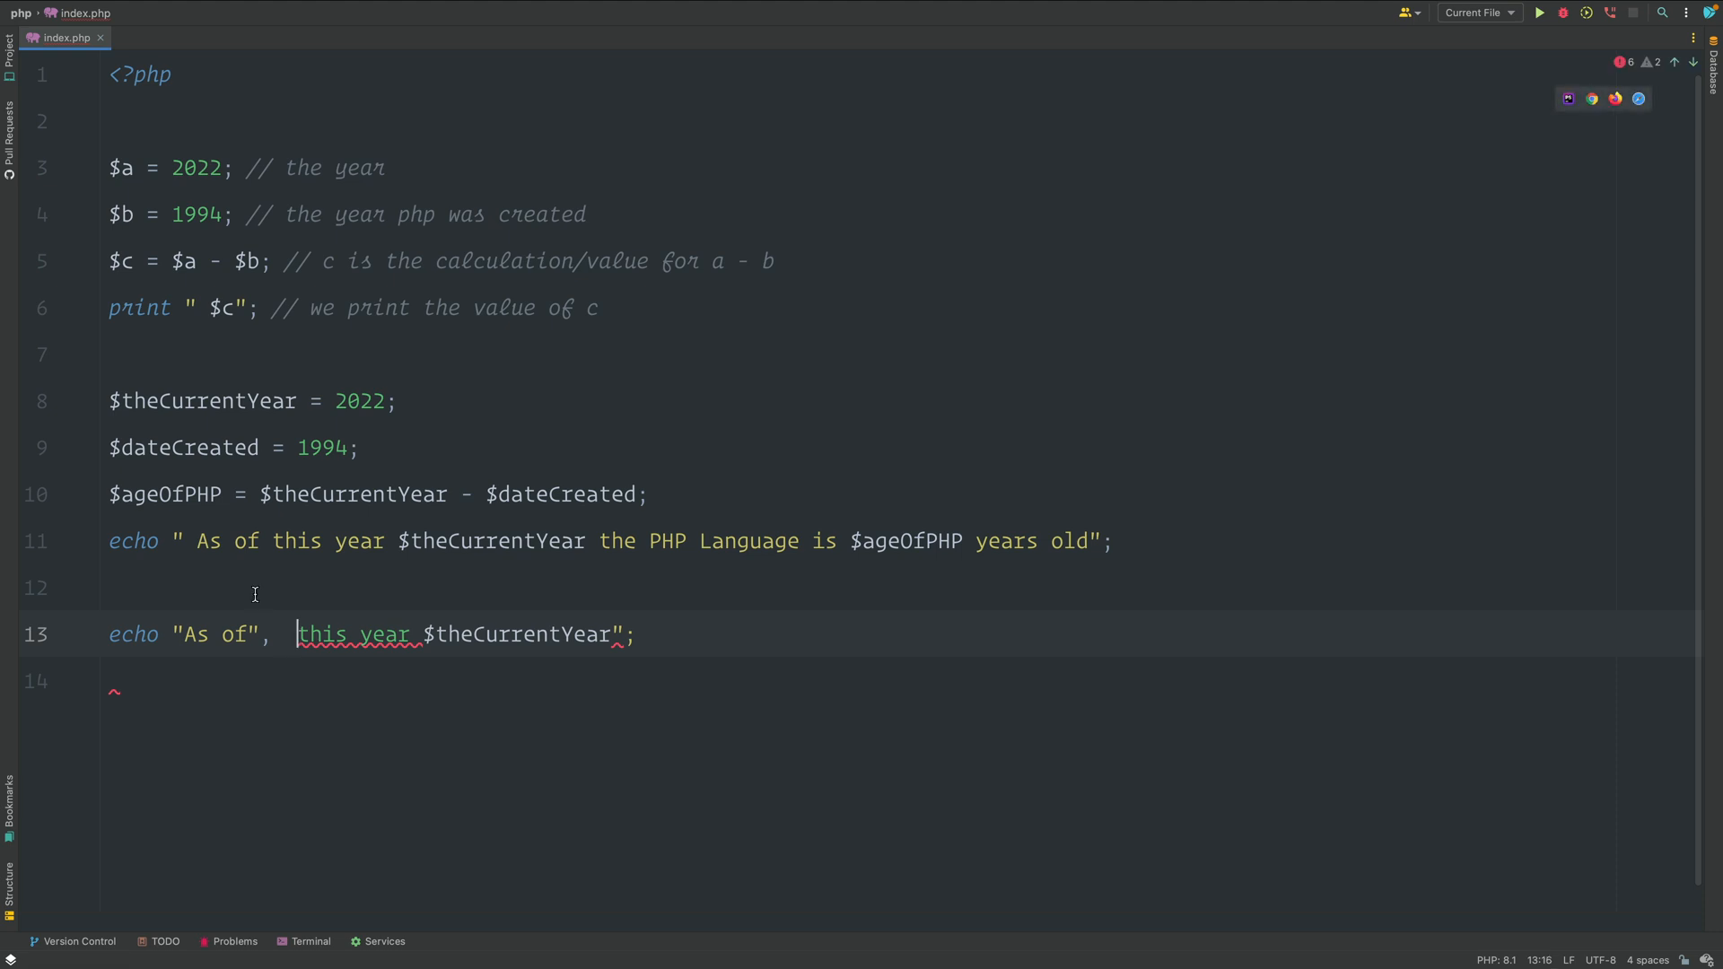
Split the echo into quoted arguments and append "the PHP Language is $ageOfPHP years old".
text(")
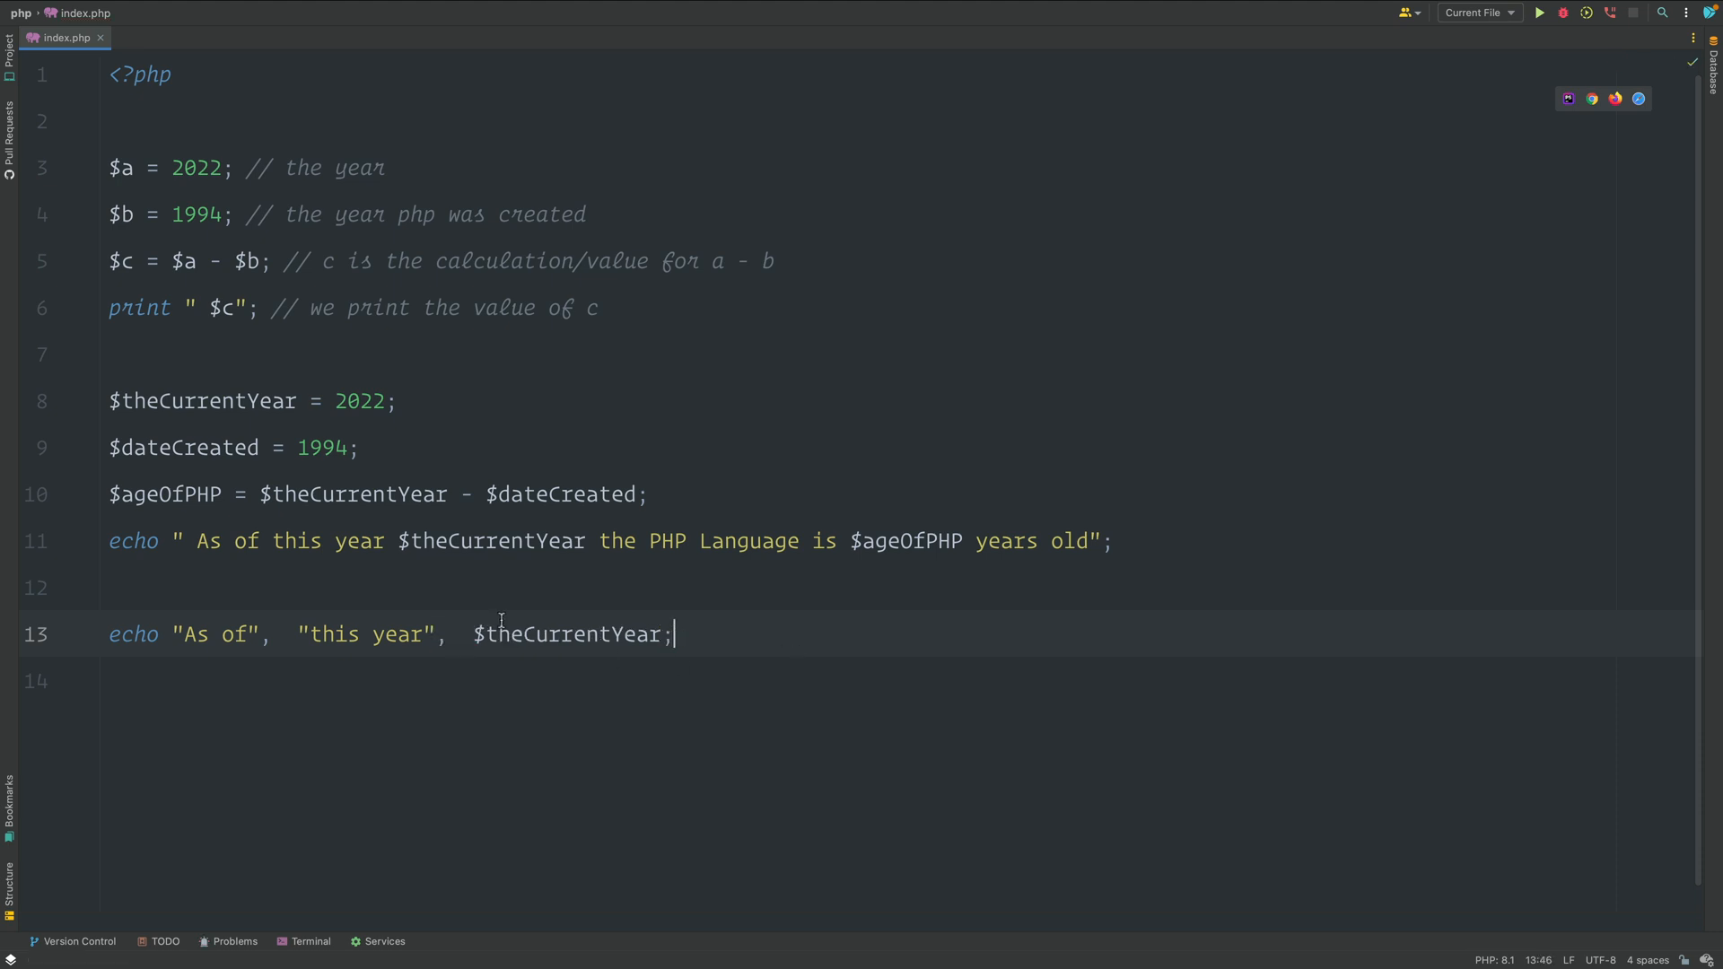
text(, "")
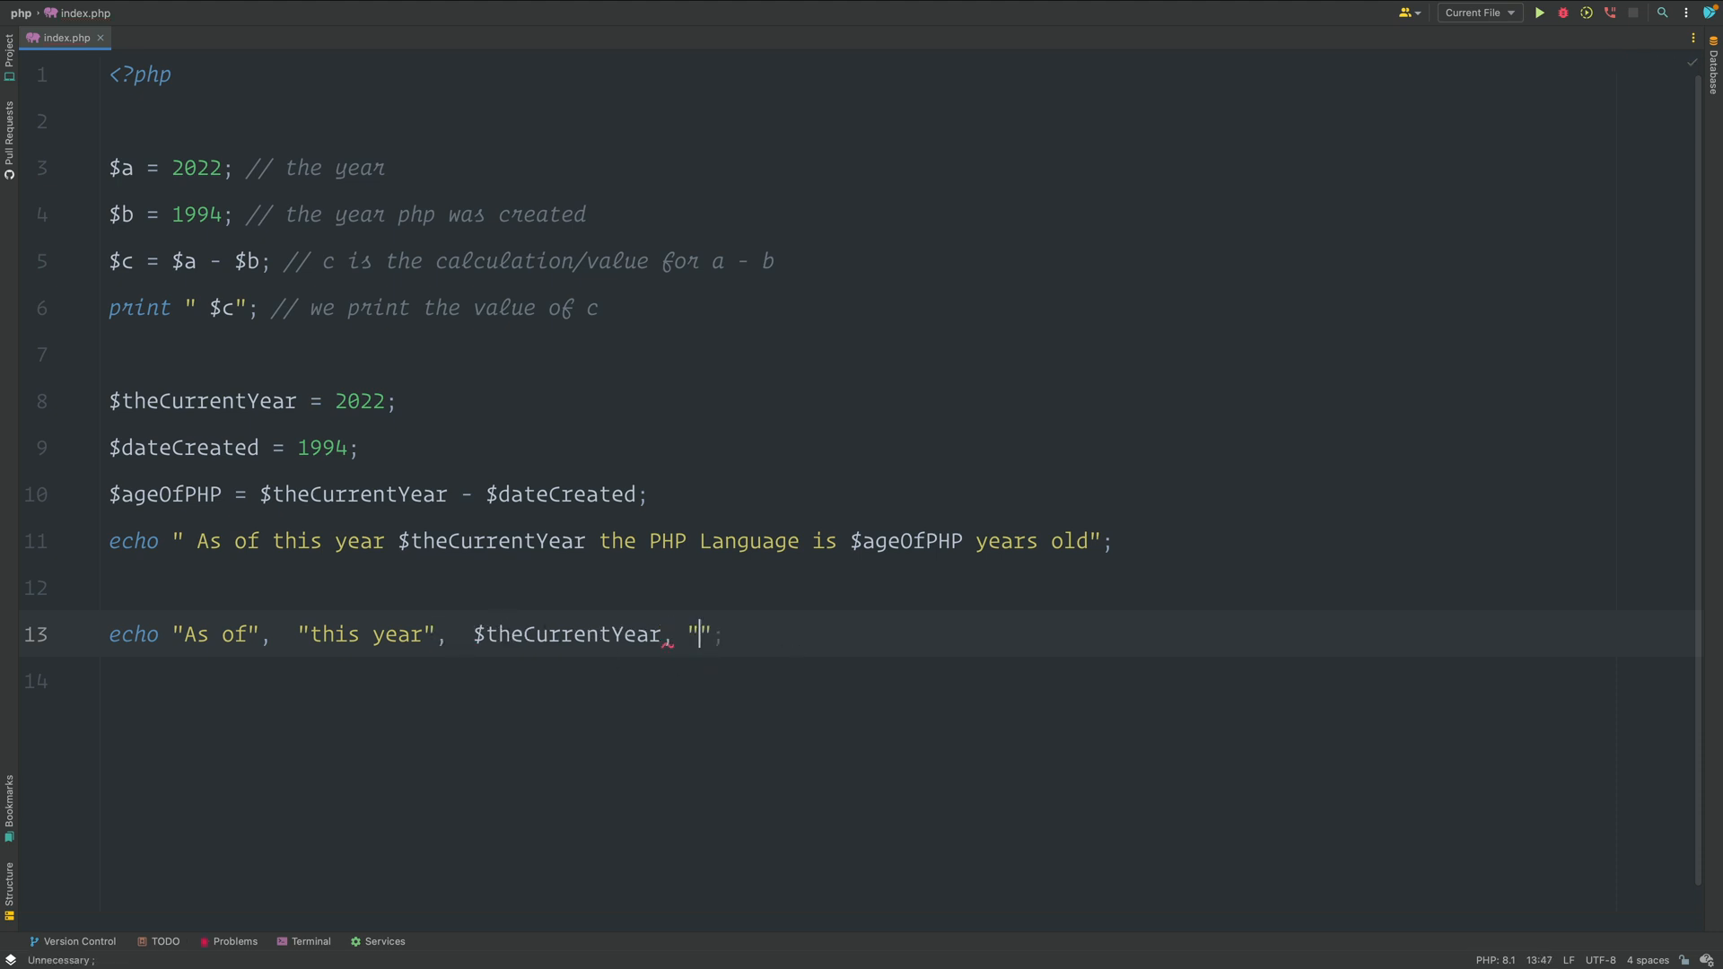
text(the PHP Language is $ageOfPHP years old)
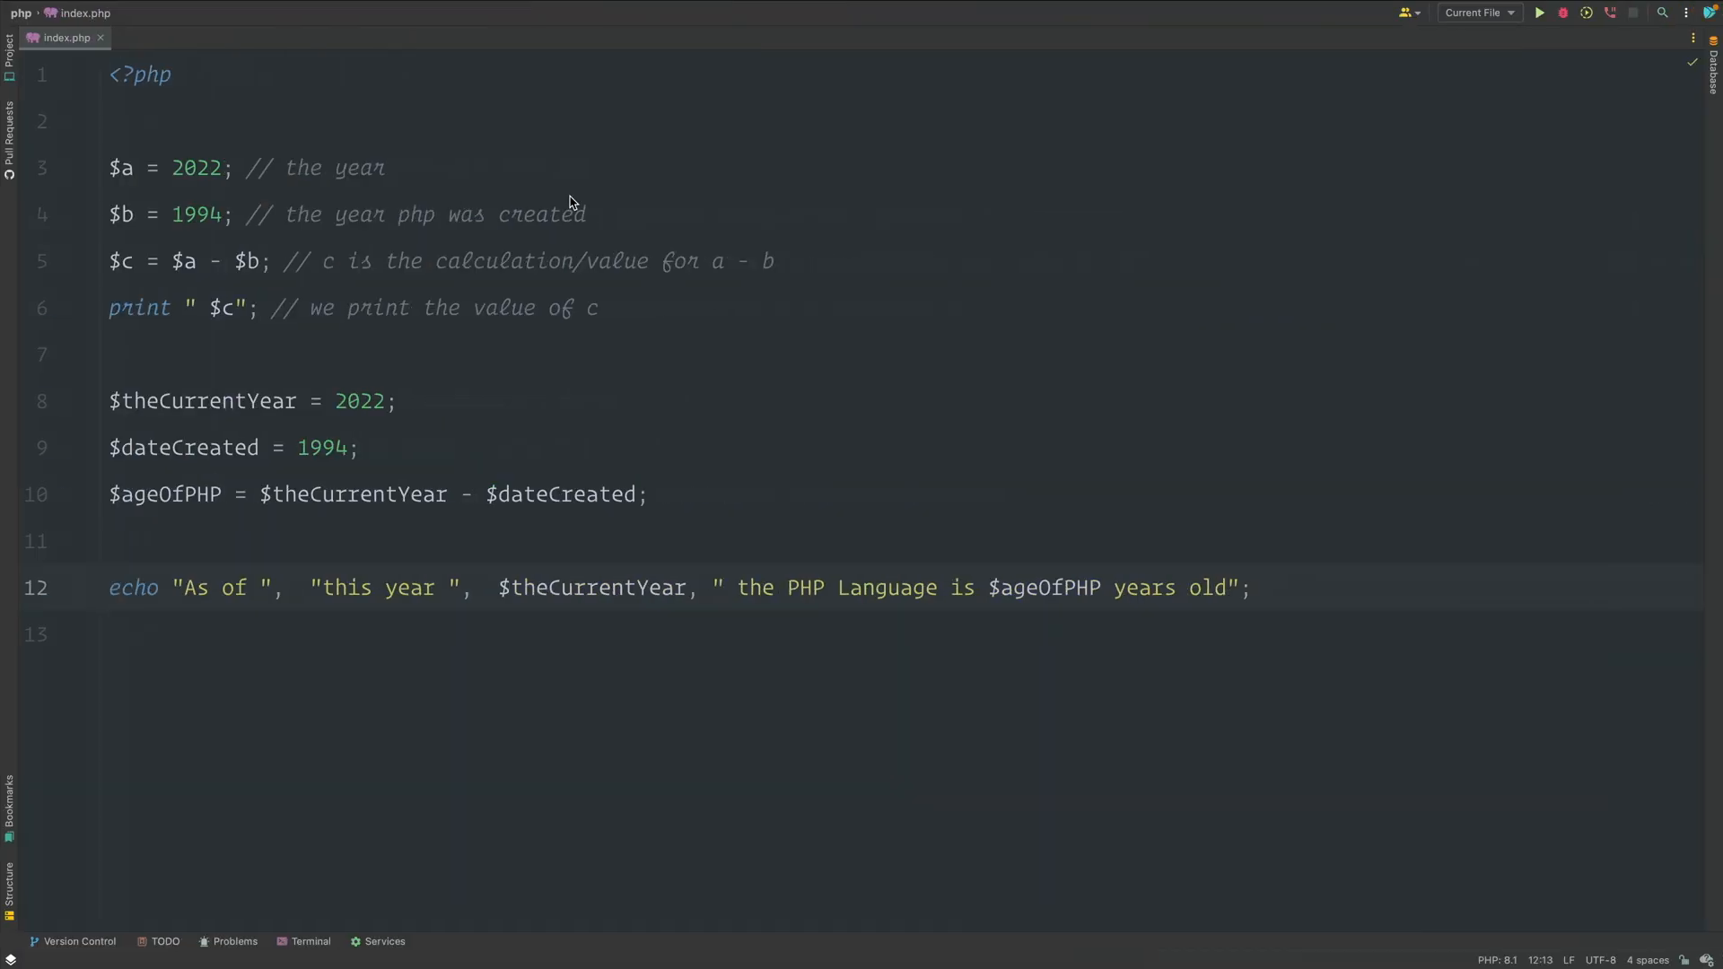
Place the cursor inside the "As of " string to review the four-argument echo.
click(258, 587)
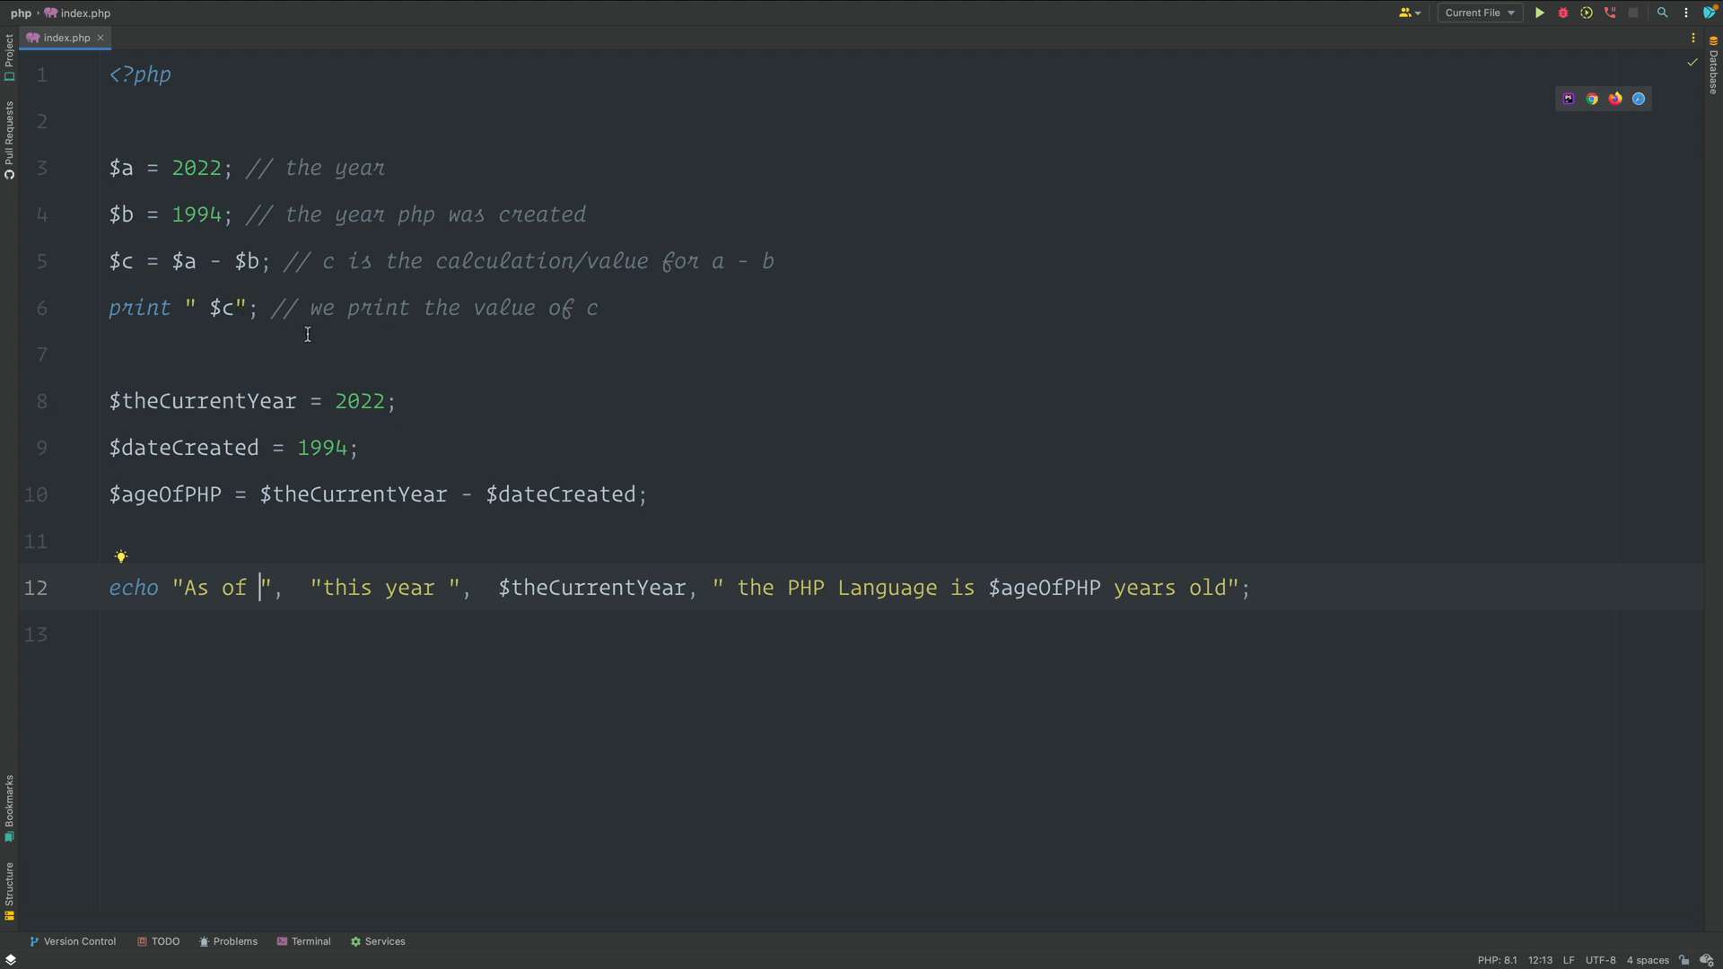